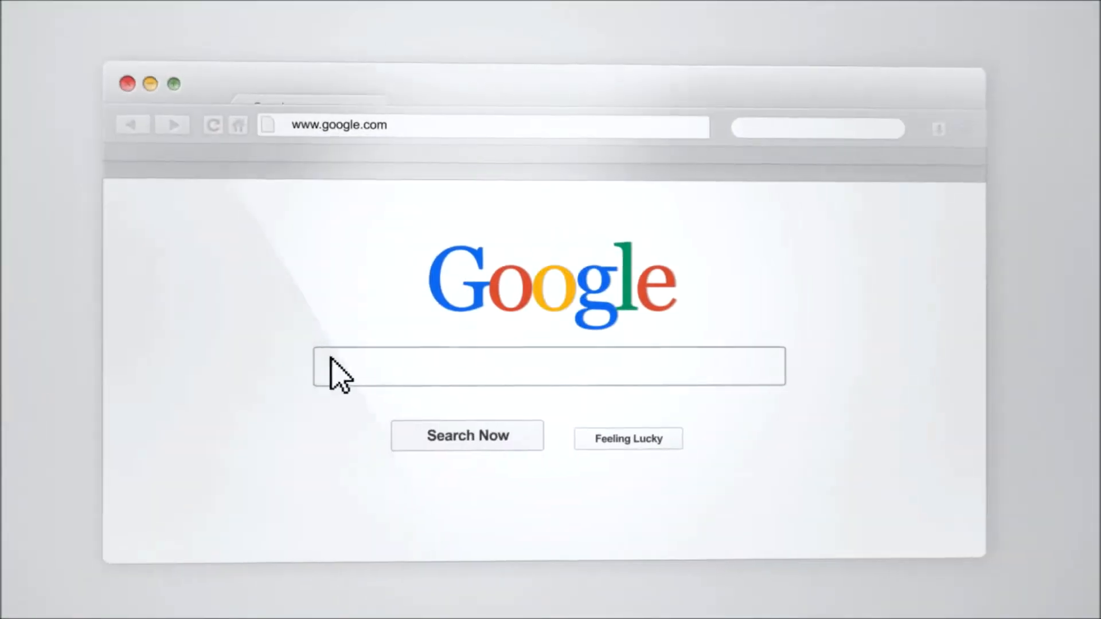
Run a Social Searcher user search for the job title Java Developer
text(RecruitingTools.com "Top Reviews" (Tools OR Technology) "Industry Leading" Tutorials)
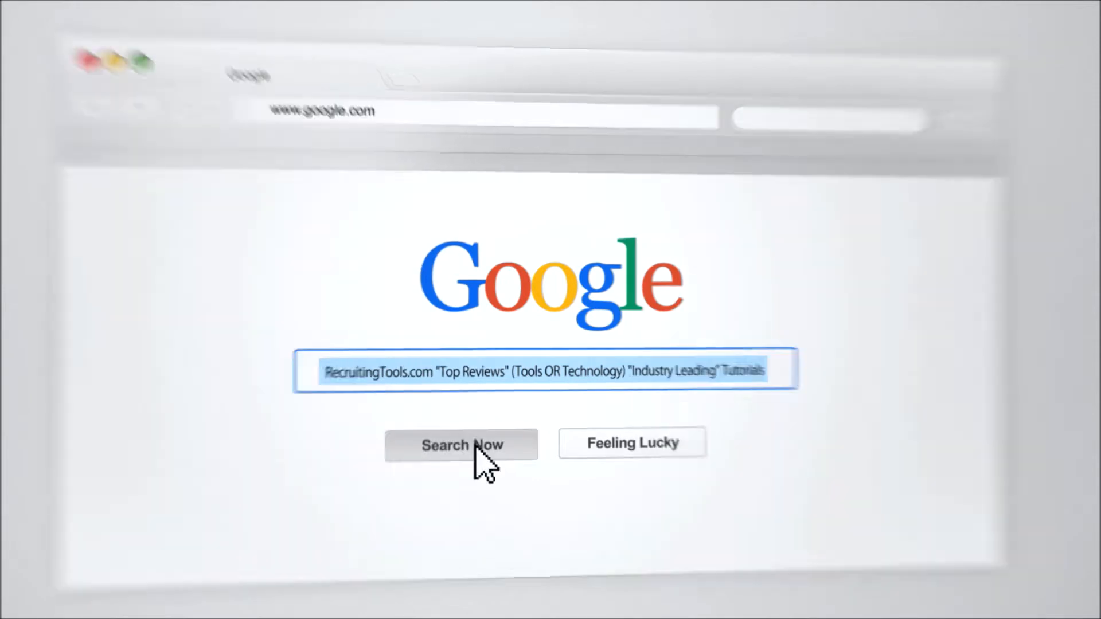
click(461, 445)
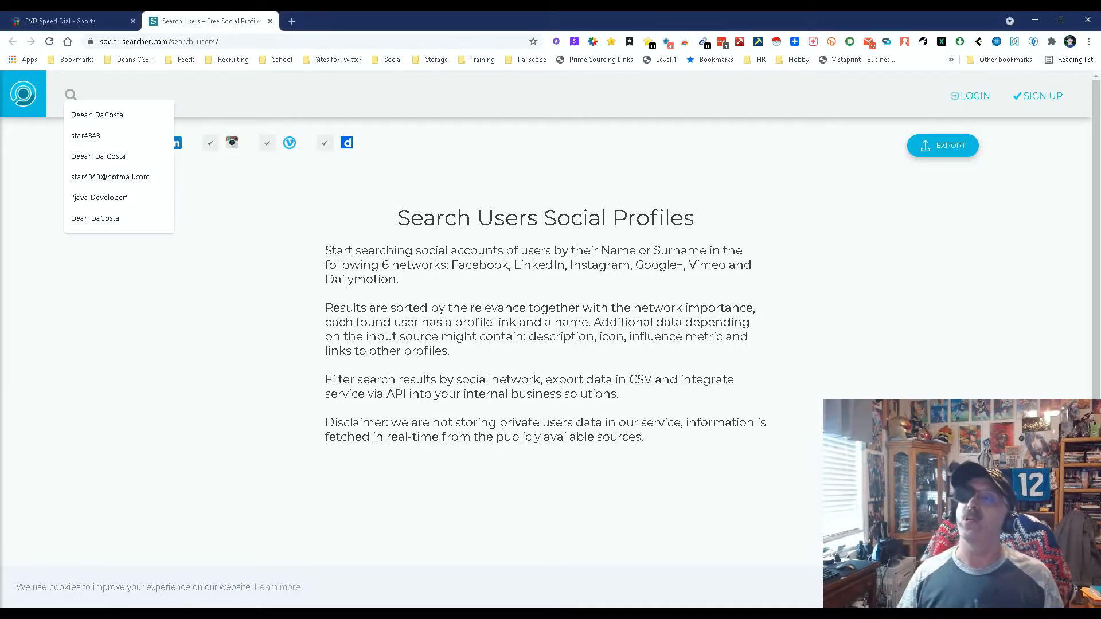
text(Java Developer)
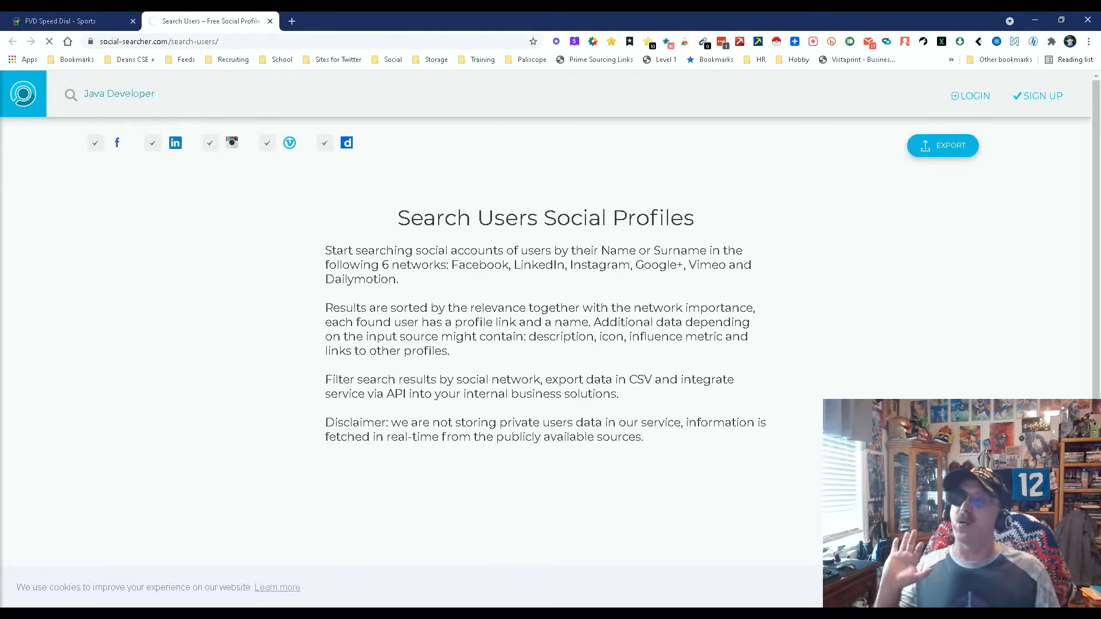
key(Return)
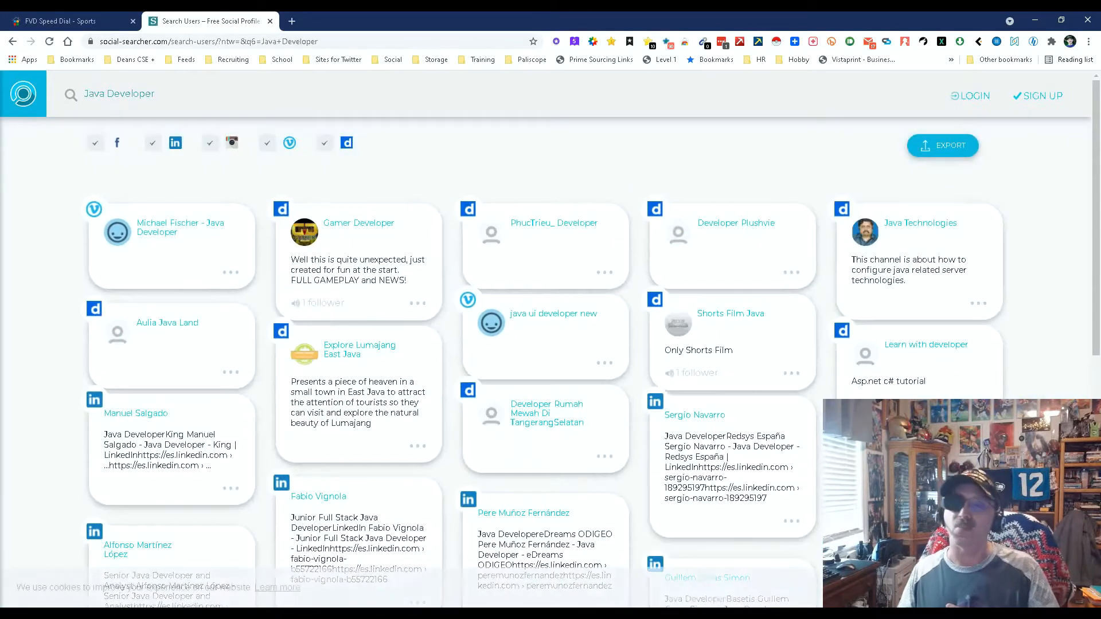
Scroll the Java Developer results down to 'Become Premium to Load More' and back up
scroll(down, 3)
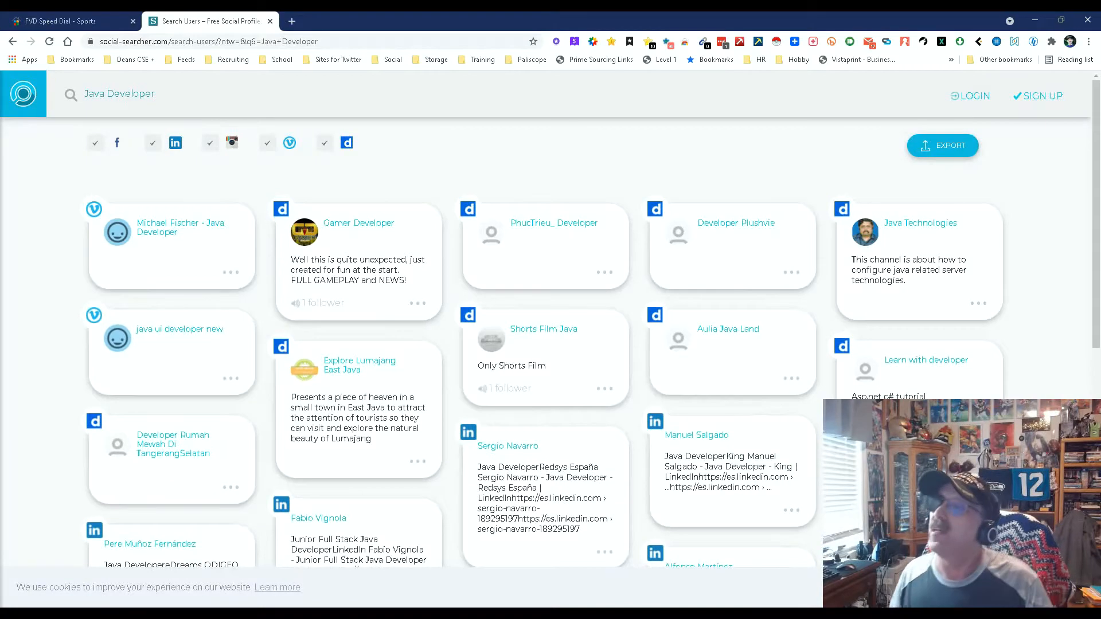
mouse_move(180, 227)
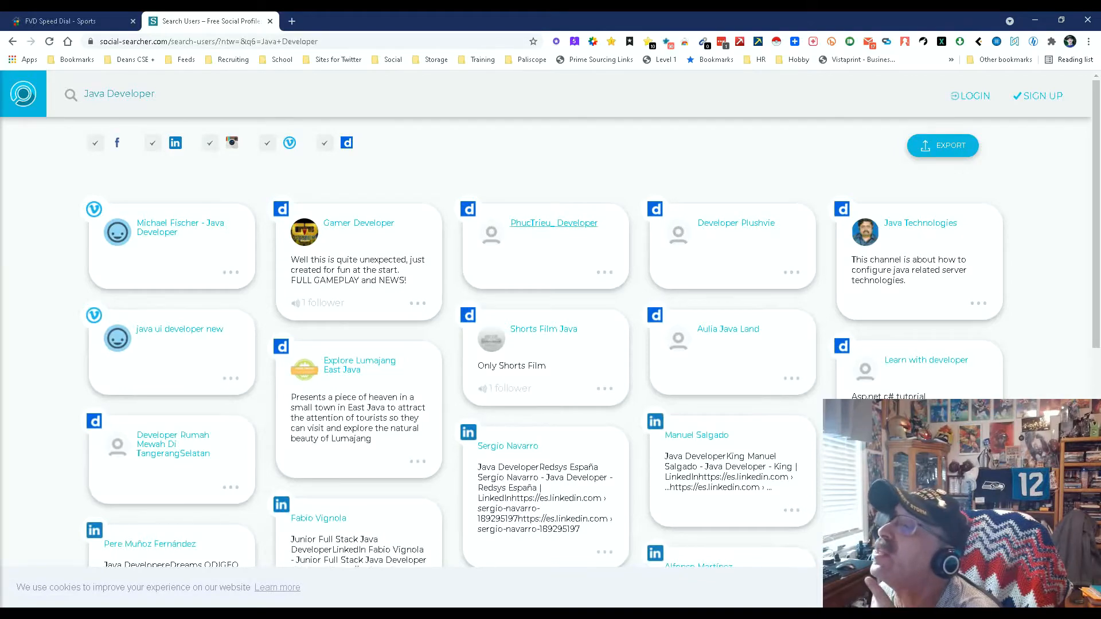
scroll(down, 3)
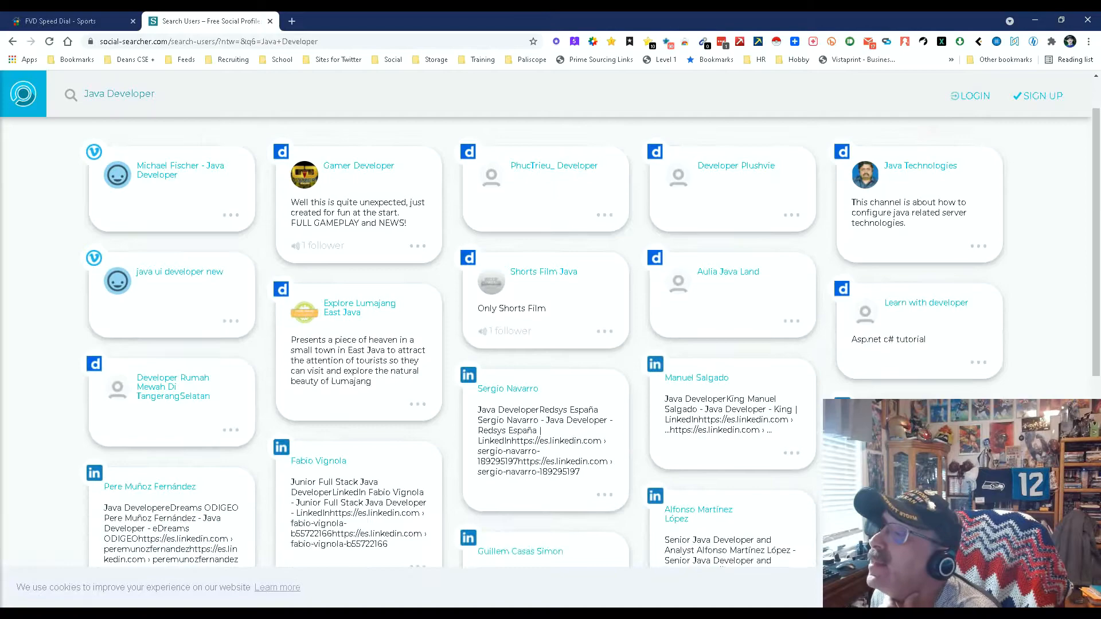
scroll(down, 3)
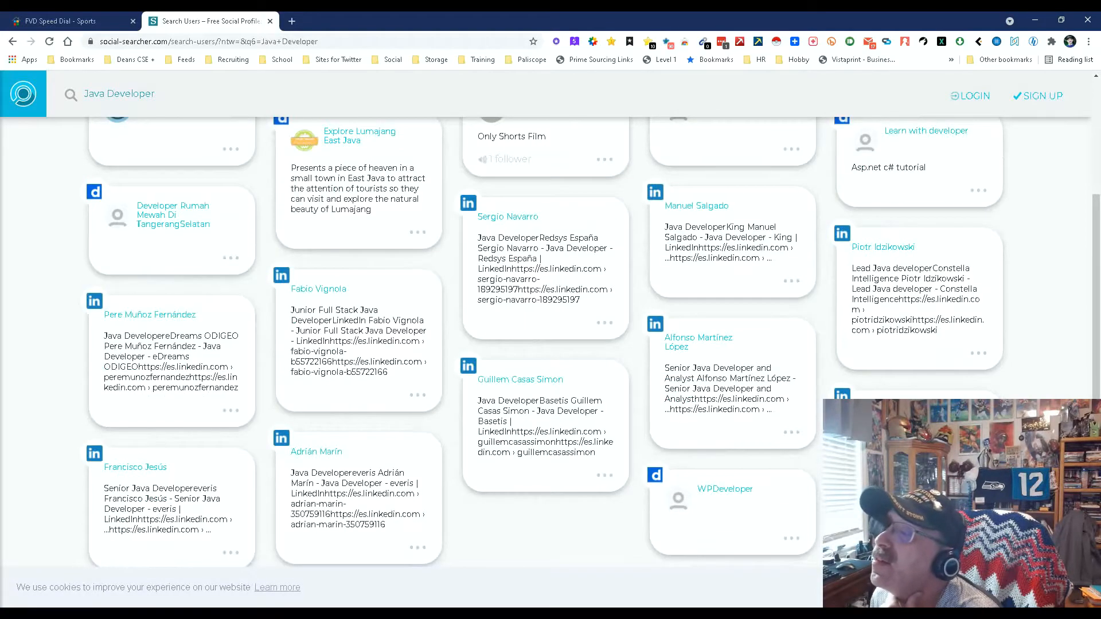
scroll(down, 3)
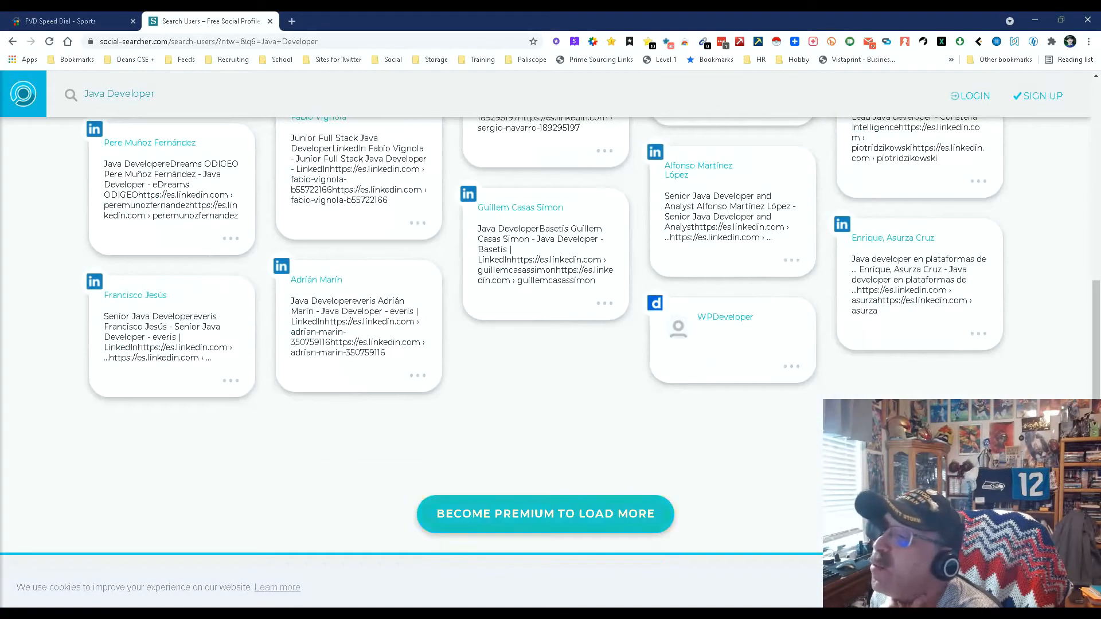
scroll(up, 3)
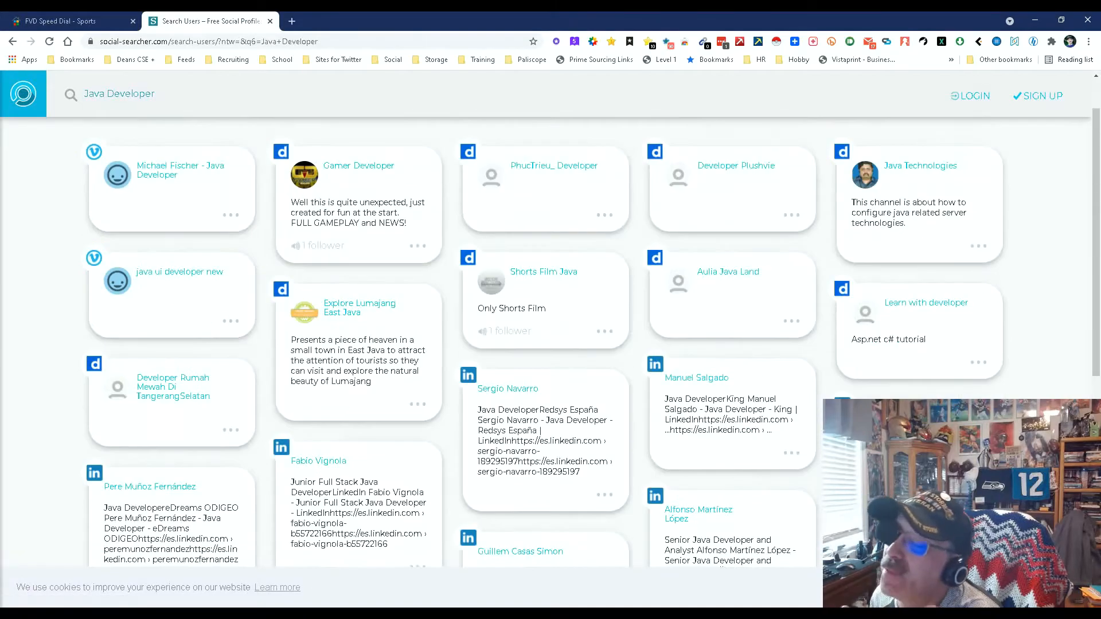
scroll(down, 3)
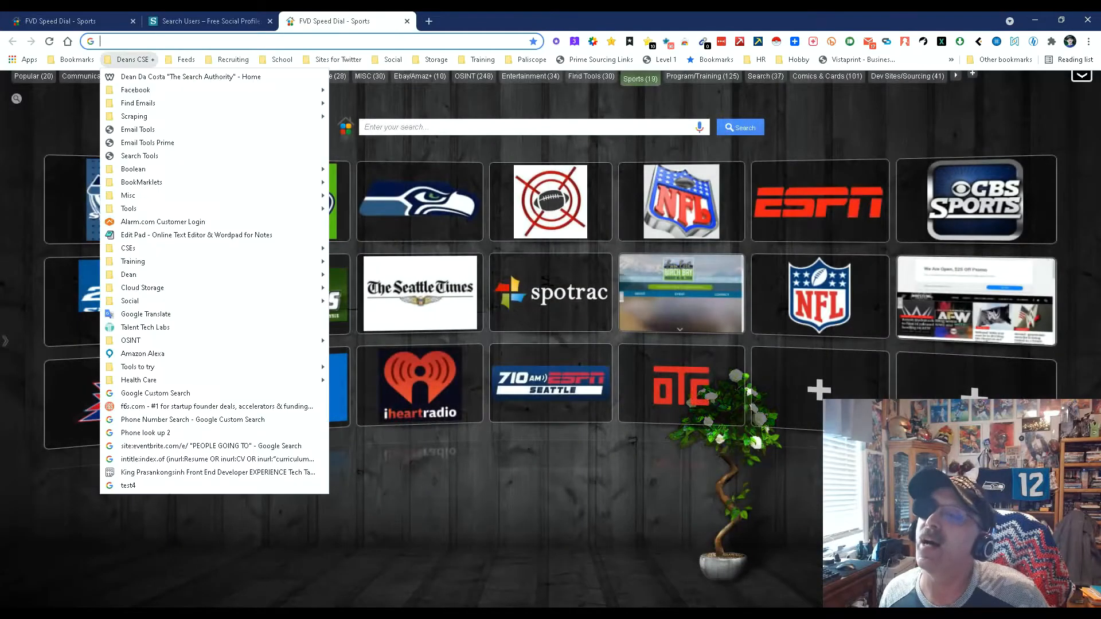
Paste the Java Developer results URL into EditPad, strip '?ntw=&q6=', and copy the site: query line
click(196, 234)
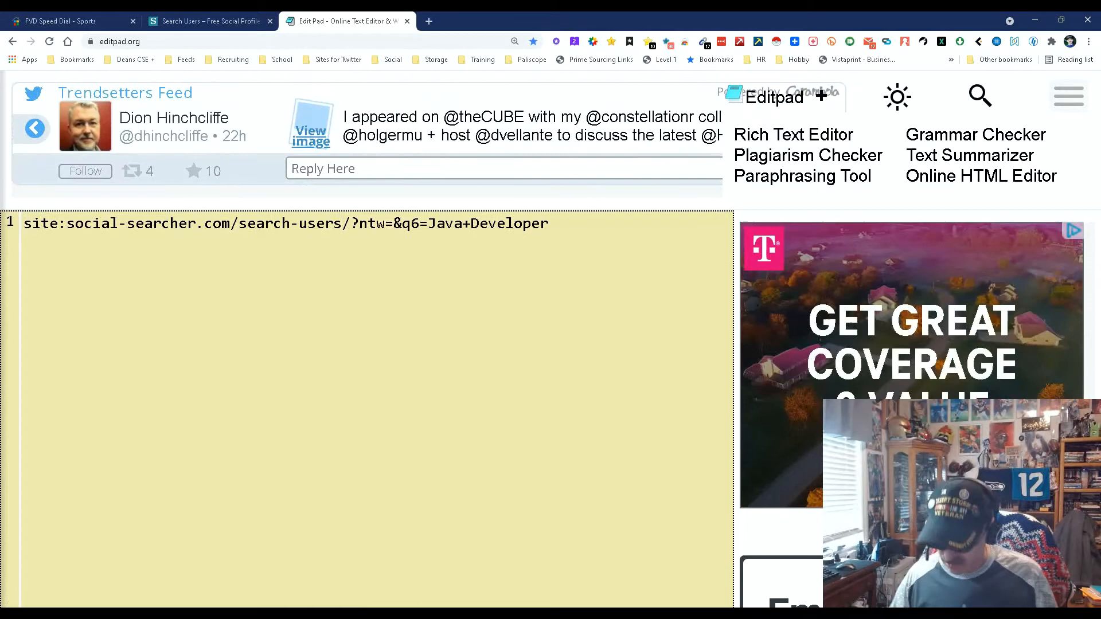
text(https://www.social-searcher.com/search-users/?ntw=&q6=Java+Developer)
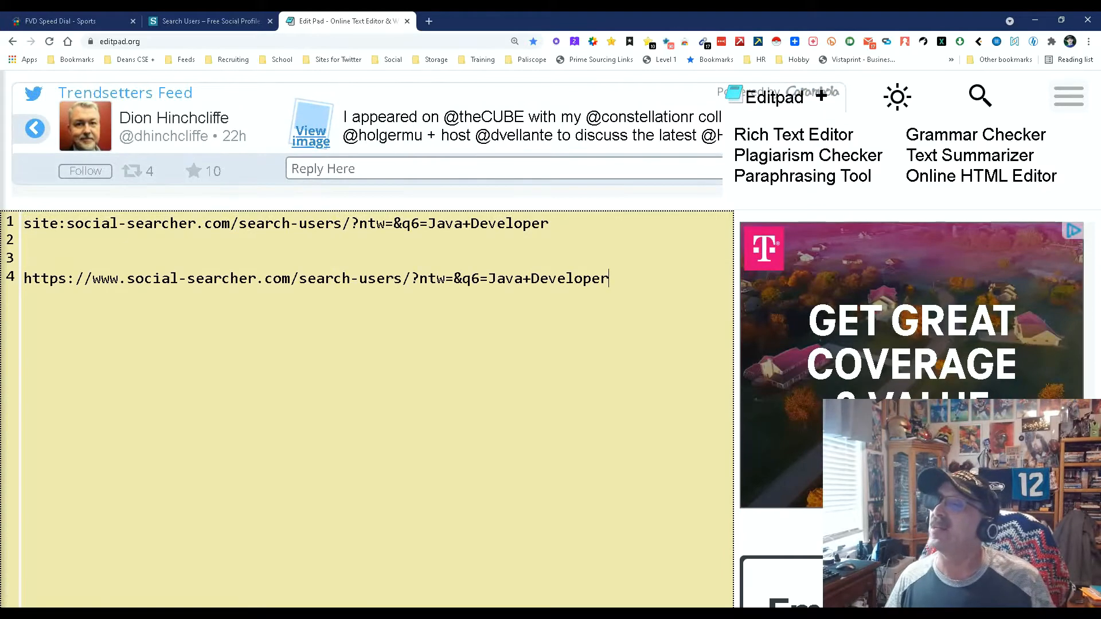
double_click(452, 277)
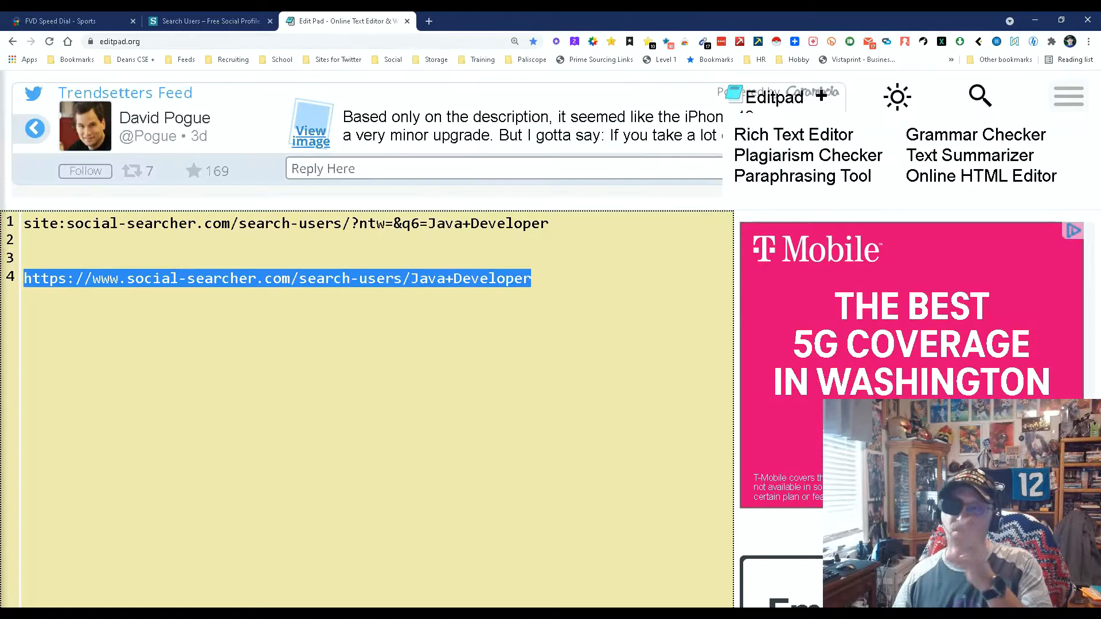
click(28, 240)
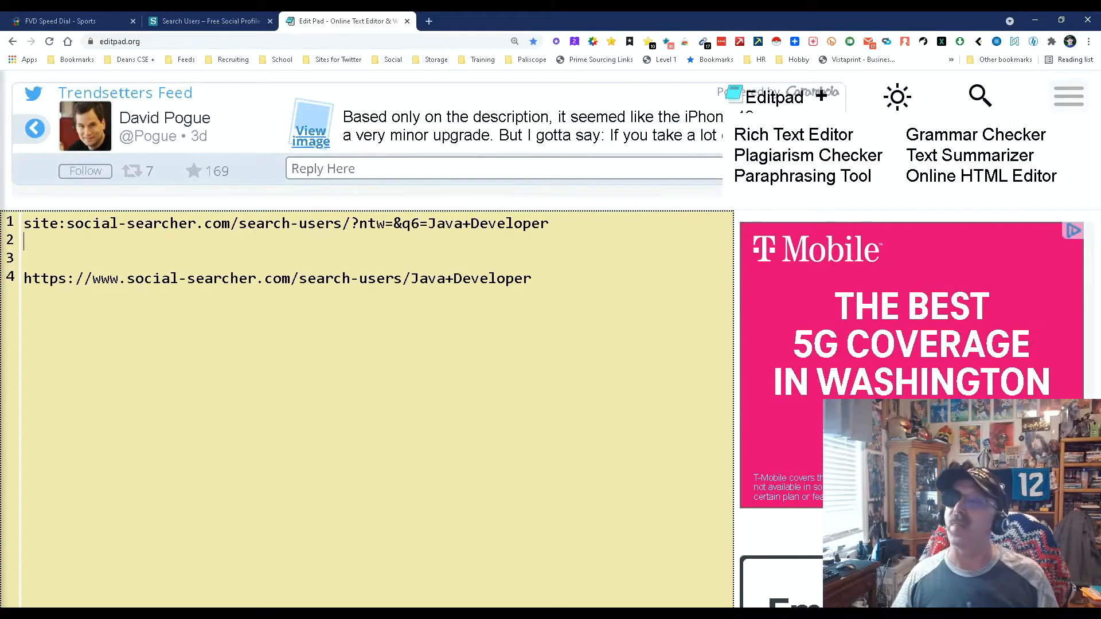
triple_click(281, 224)
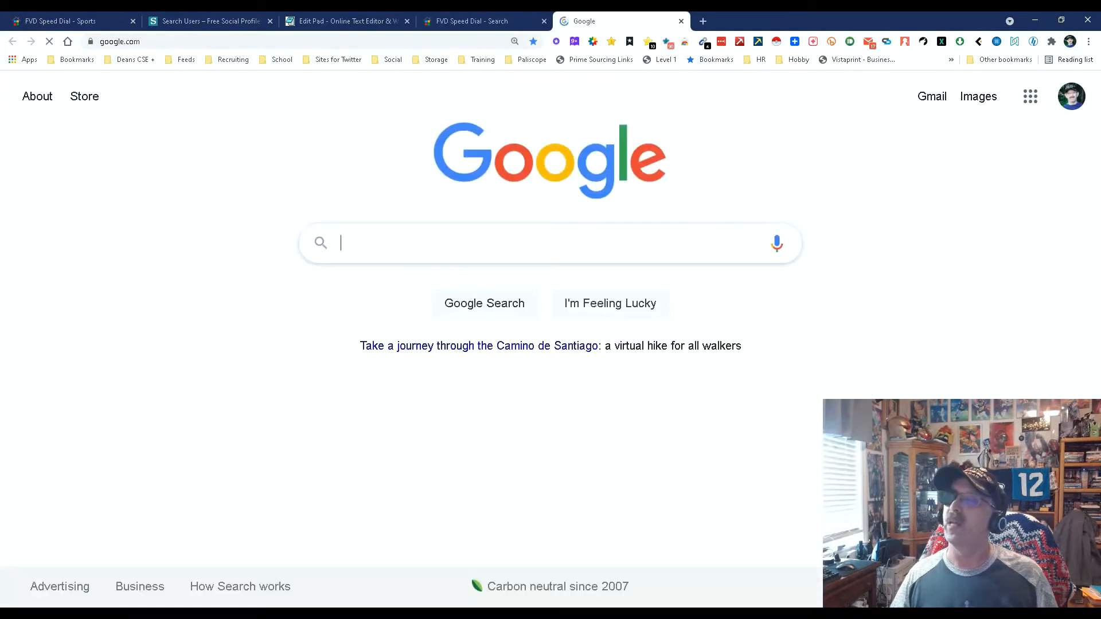
Run a Google search for site:social-searcher.com/search-users/?ntw=&q6=Java+Developer
text(site:social-searcher.com/search-users/?ntw=&q6=Java+Developer)
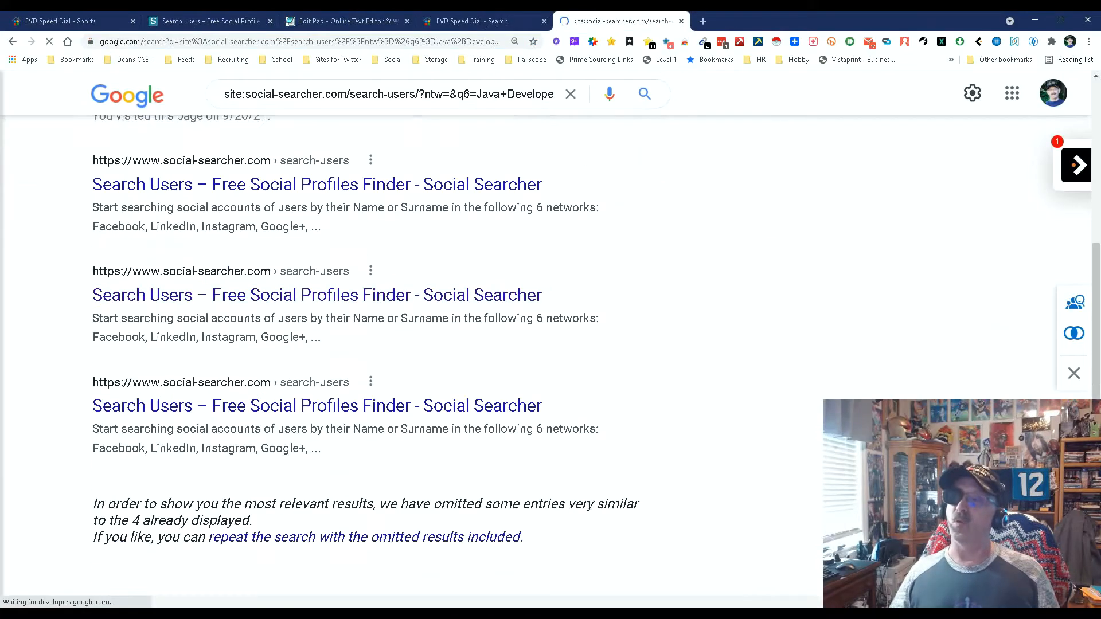
scroll(up, 3)
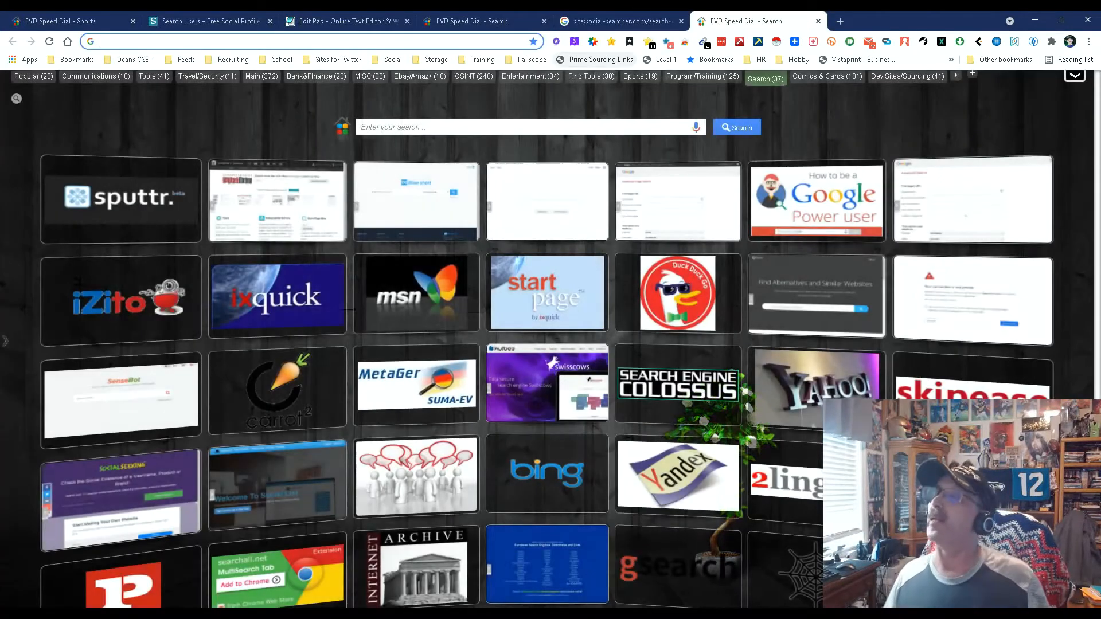
Go from Prime Sourcing Links to Sourcing and then the Real Names lookup tools list
click(600, 60)
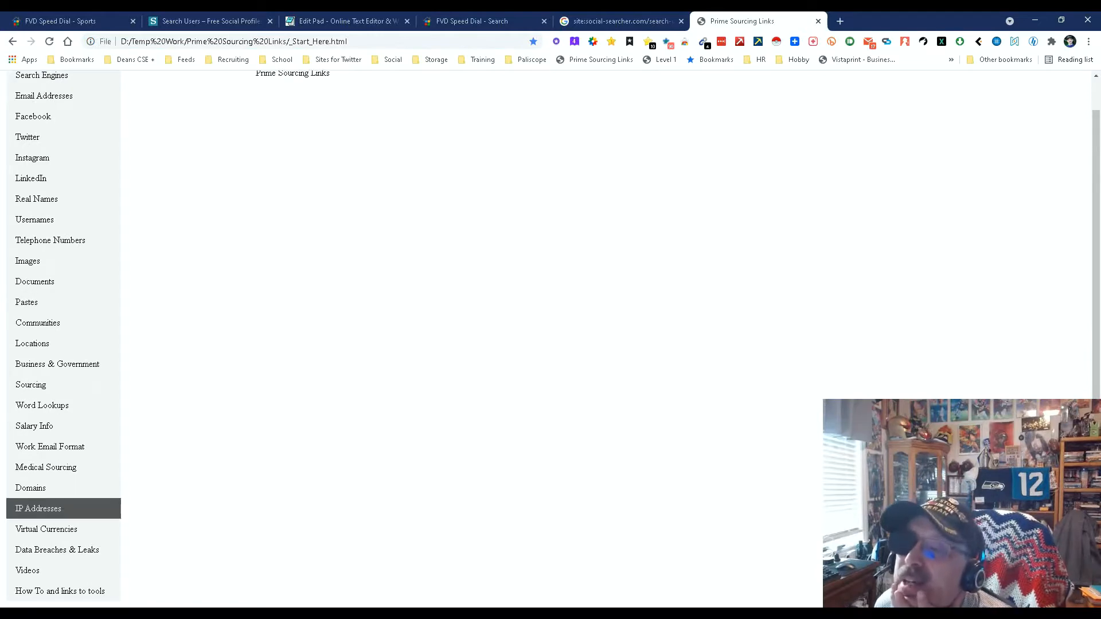
mouse_move(38, 508)
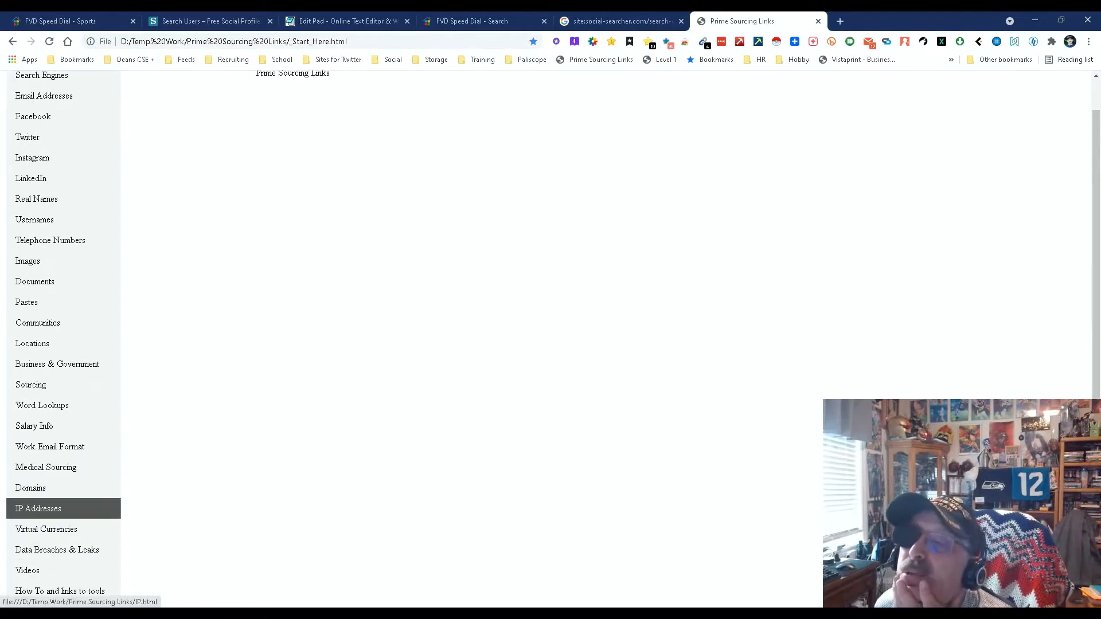
click(30, 384)
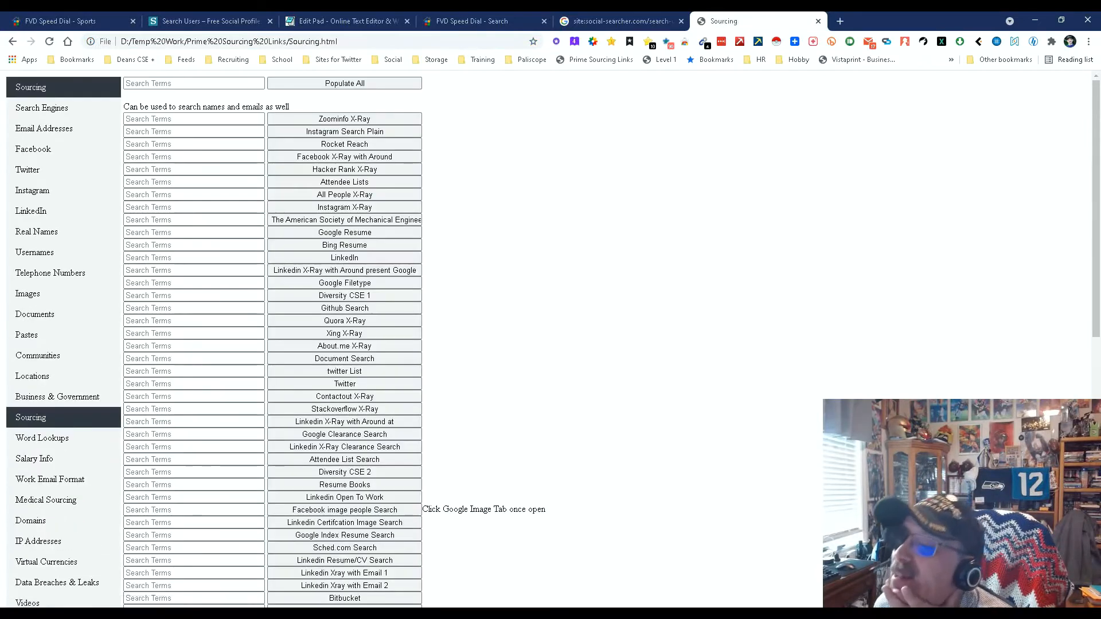
scroll(down, 3)
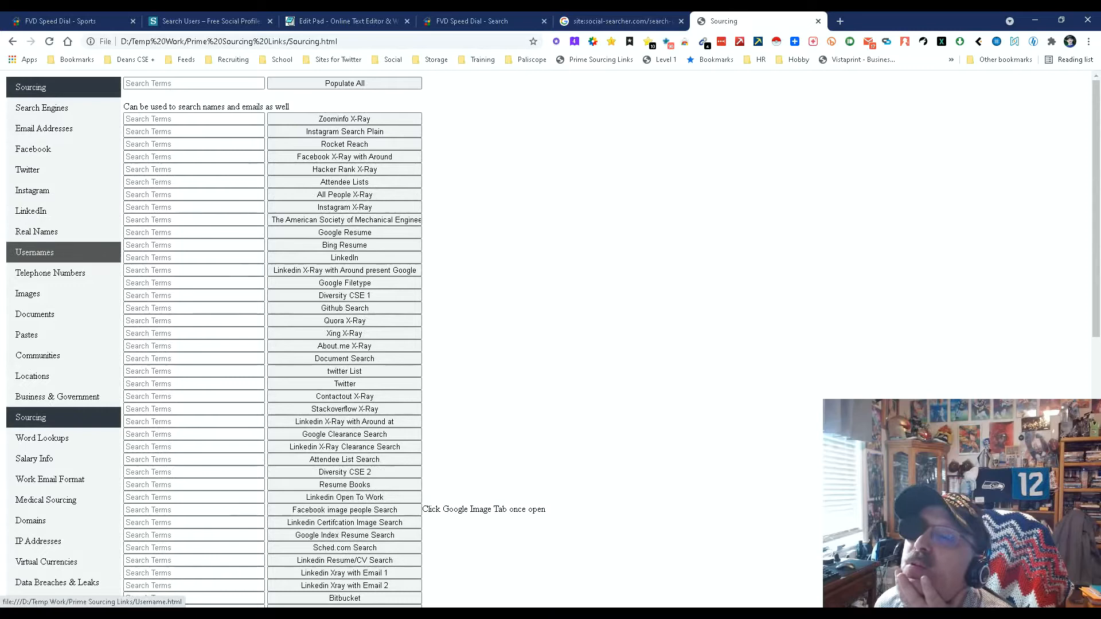
click(37, 230)
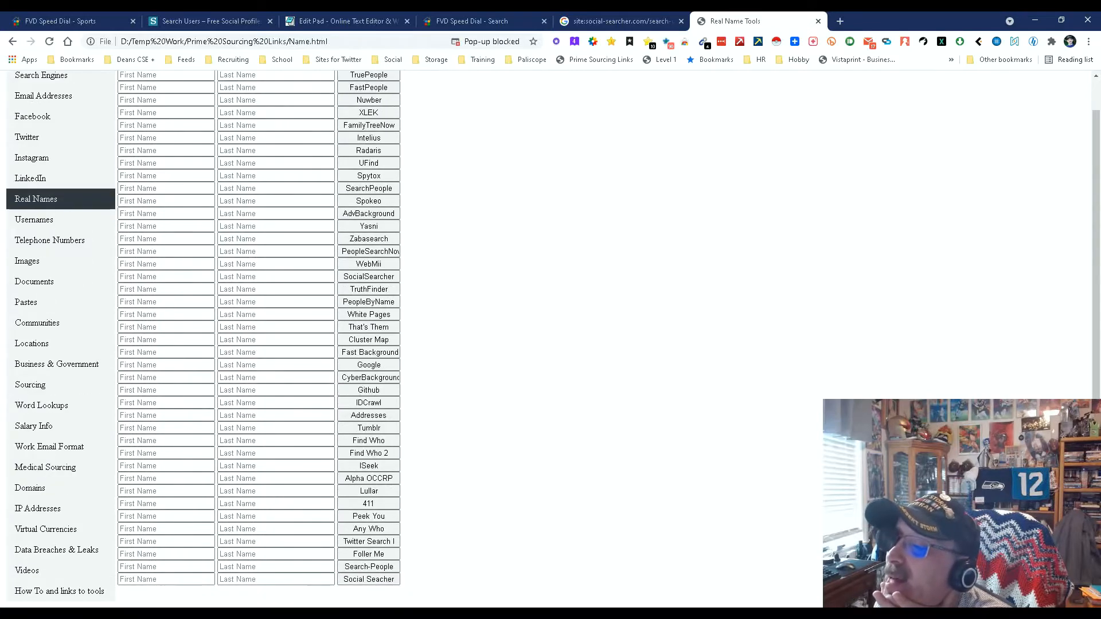
scroll(up, 3)
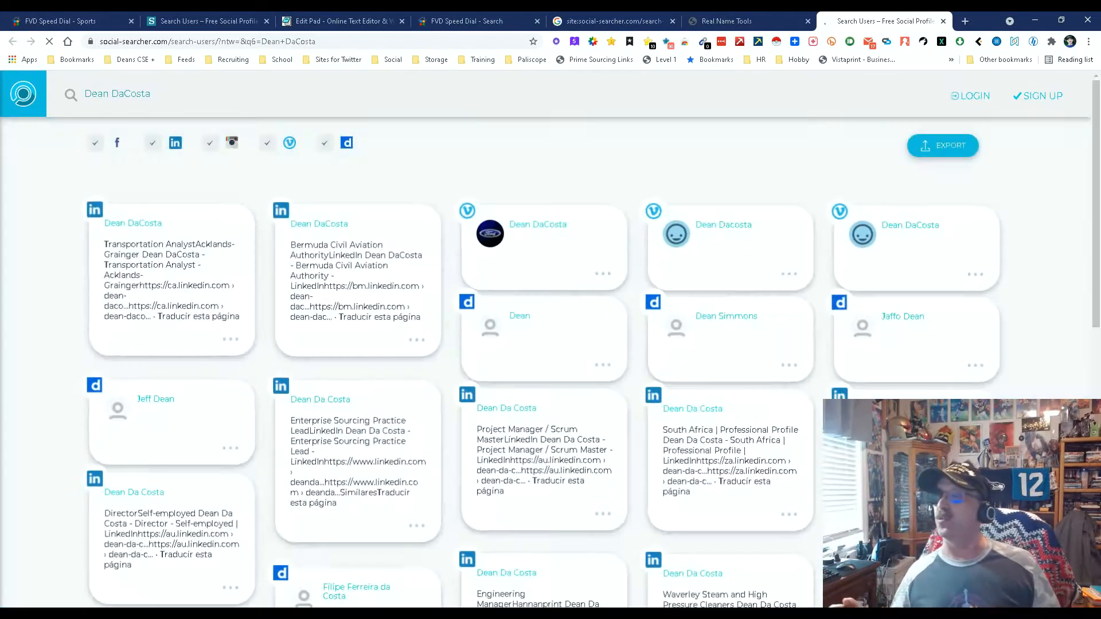
Scroll through Dean DaCosta's Social Searcher profile results and return to the top
scroll(down, 3)
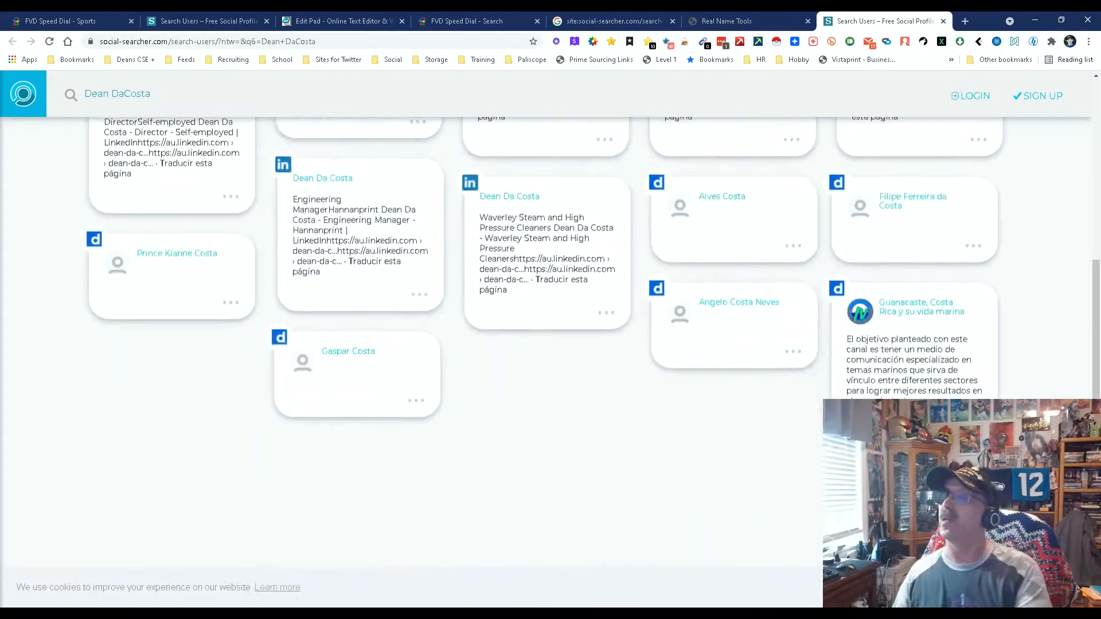
scroll(up, 3)
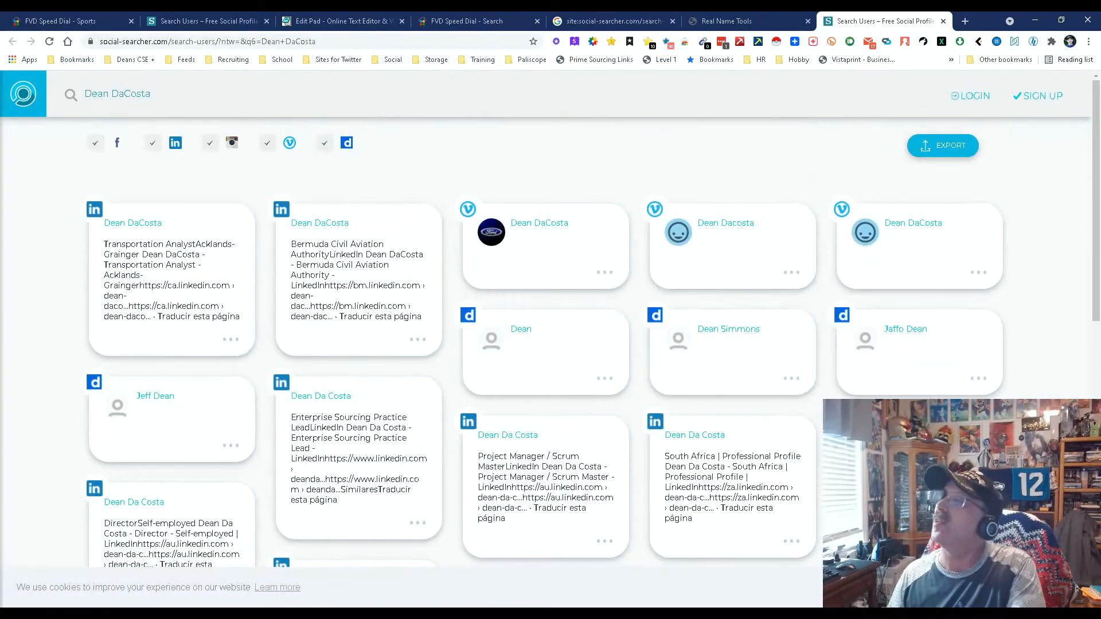
Revisit the Google site: results and load the Social Searcher Java Developer URL from the address bar
click(467, 20)
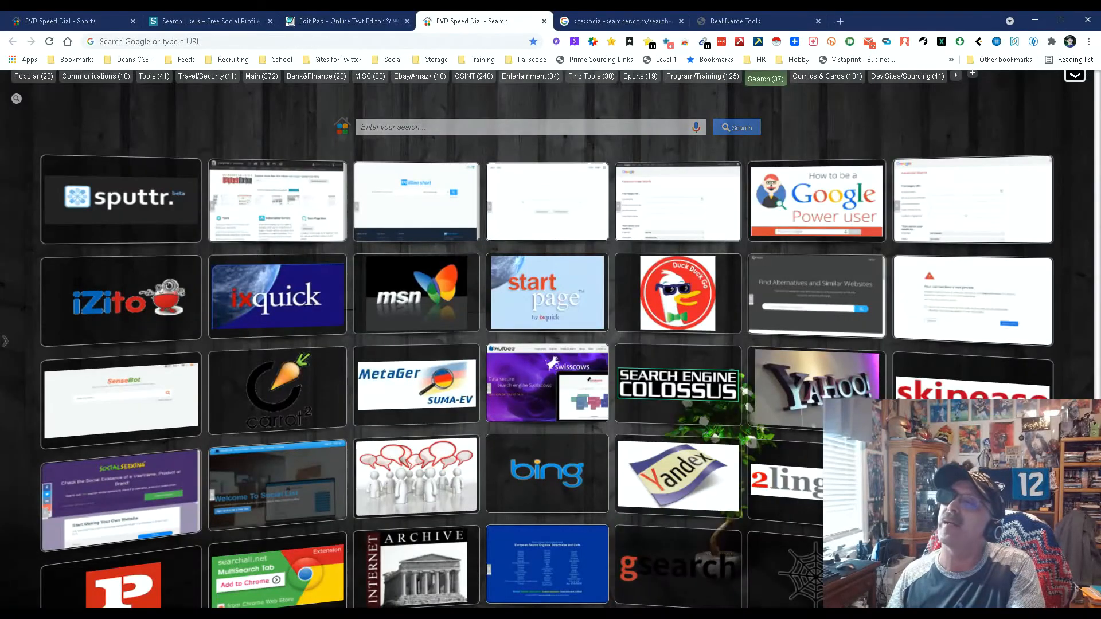
click(344, 20)
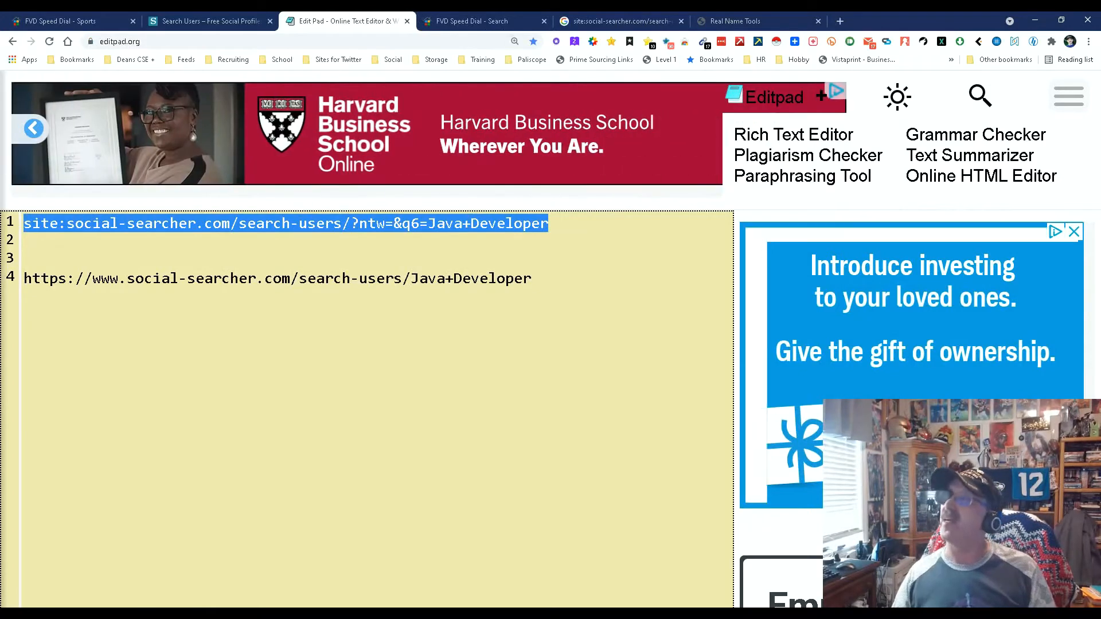
click(619, 21)
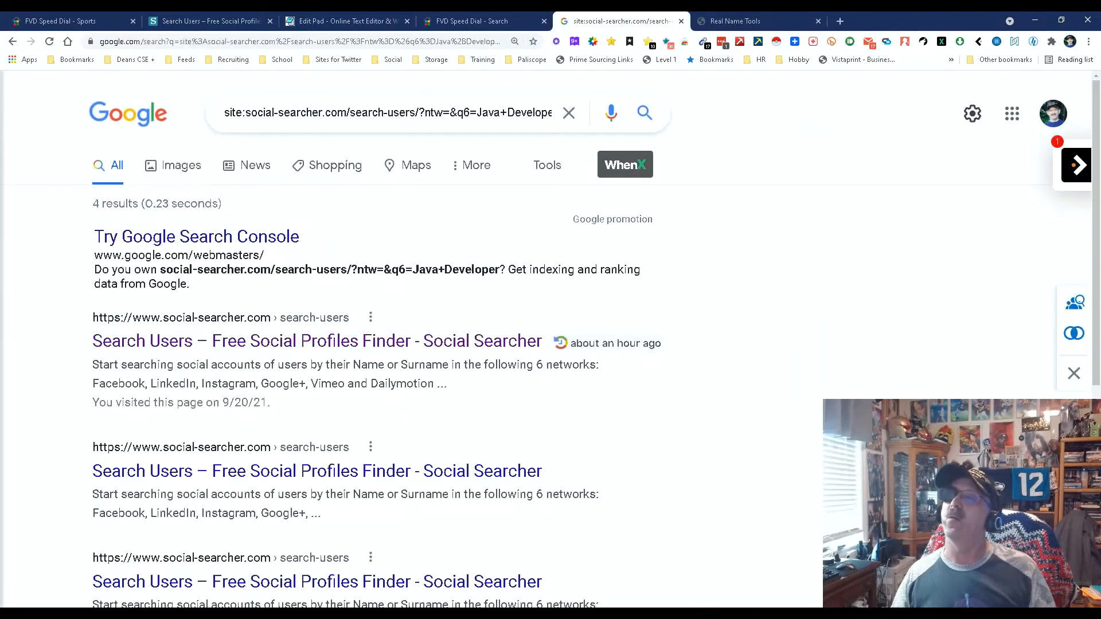
click(281, 41)
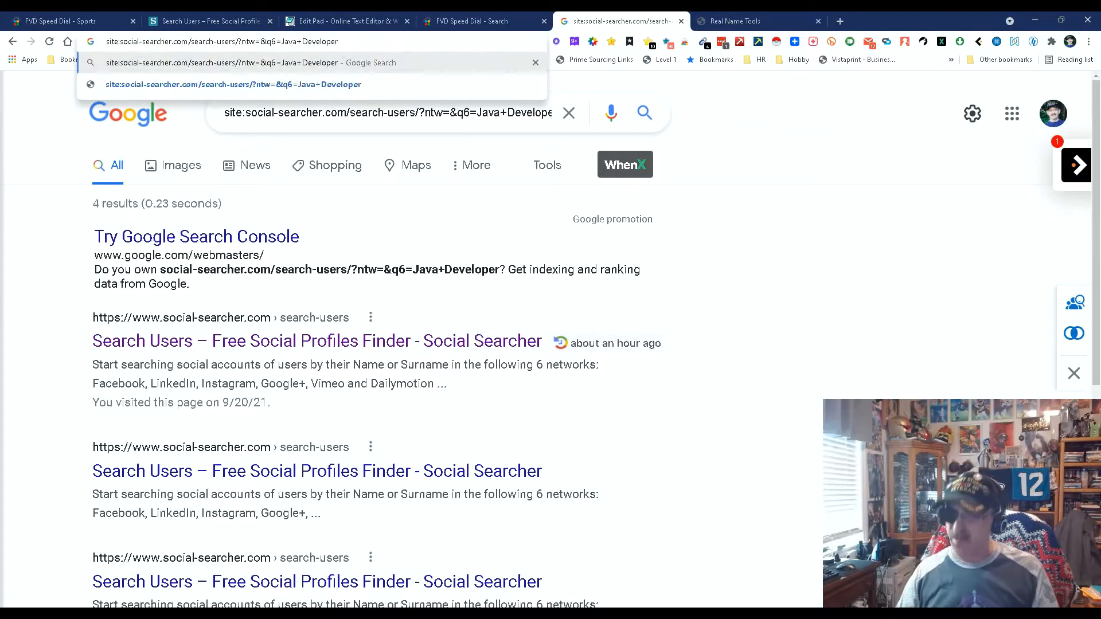
key(Return)
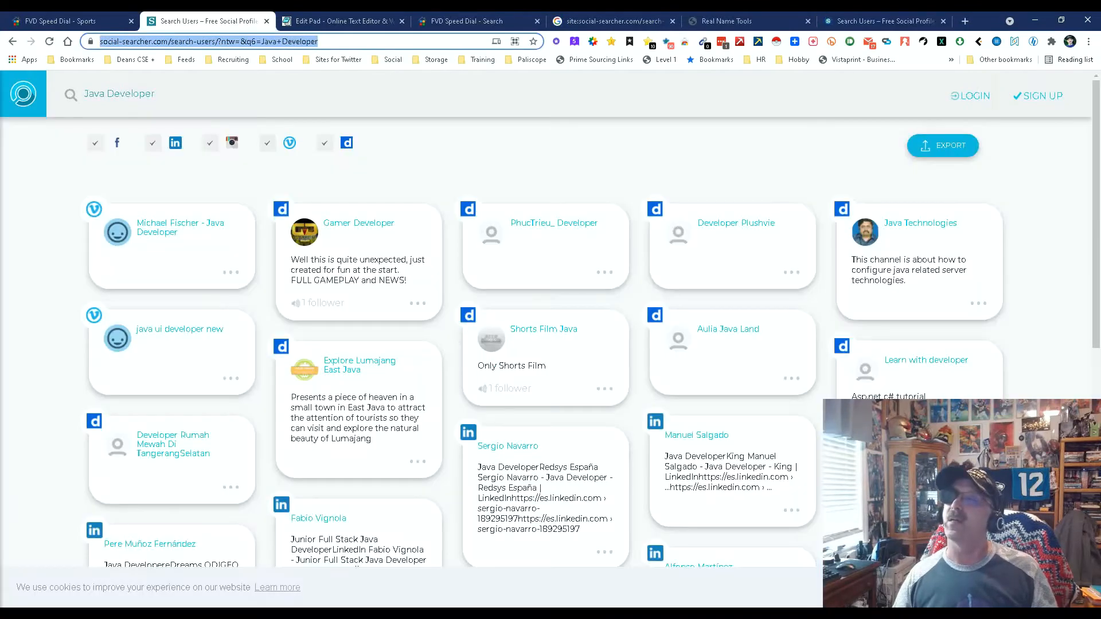
Add a search-users URL for Dean DaCosta in EditPad, copy it, and return to Real Name Tools
click(341, 21)
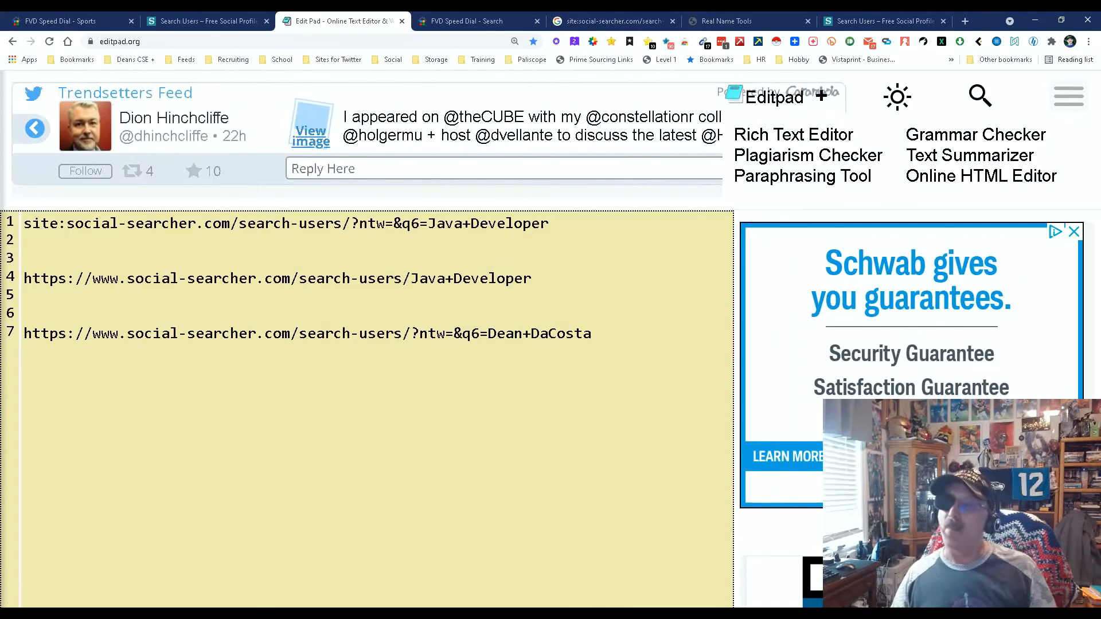
triple_click(307, 332)
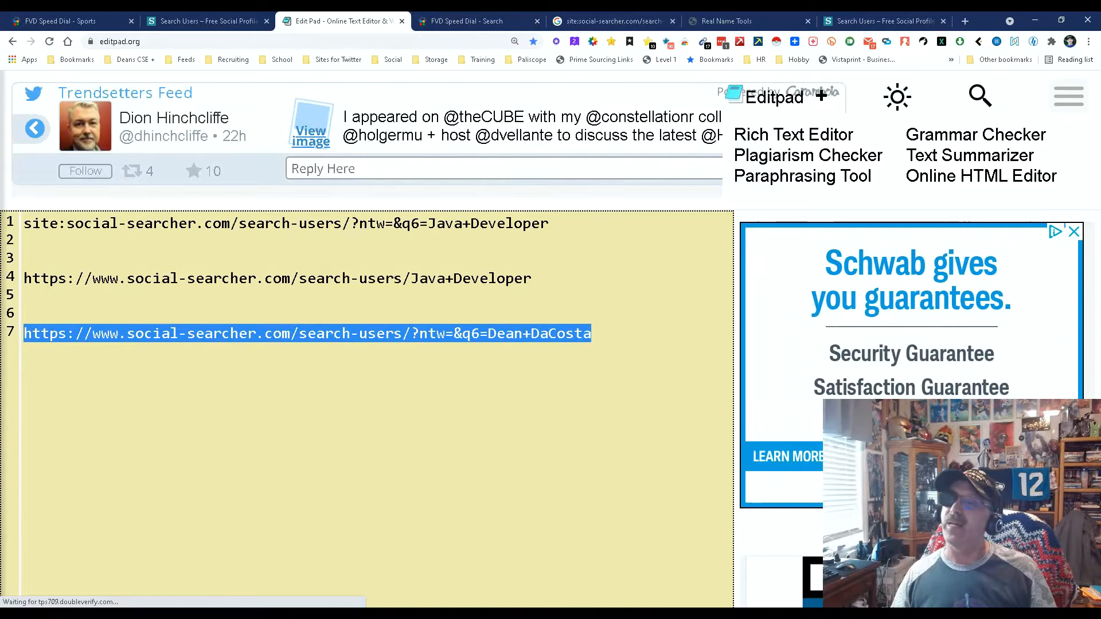
click(192, 334)
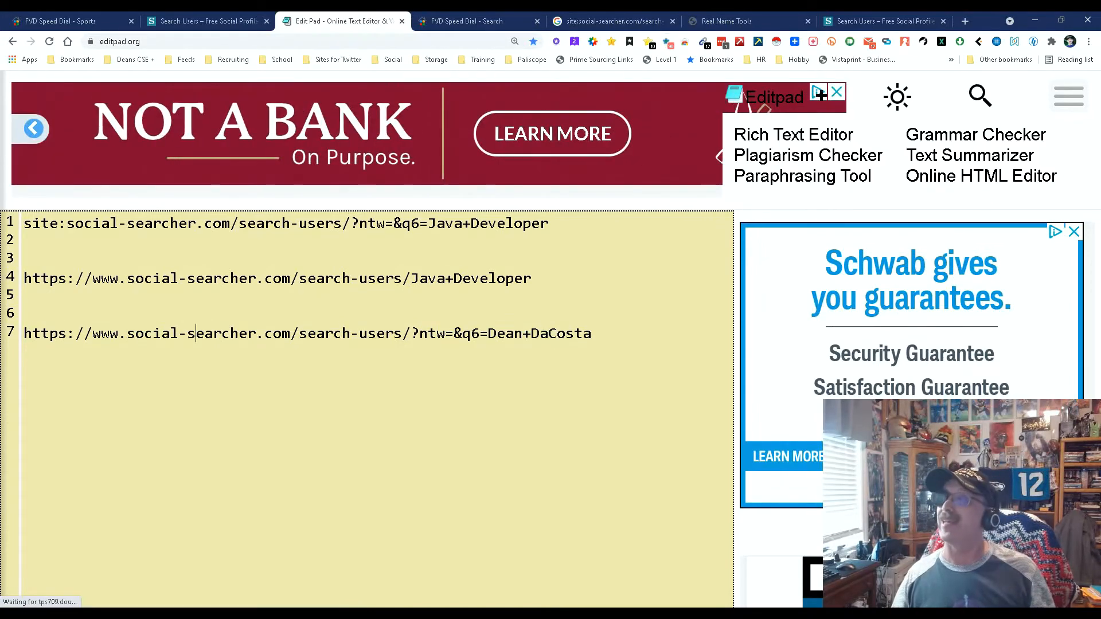
click(723, 21)
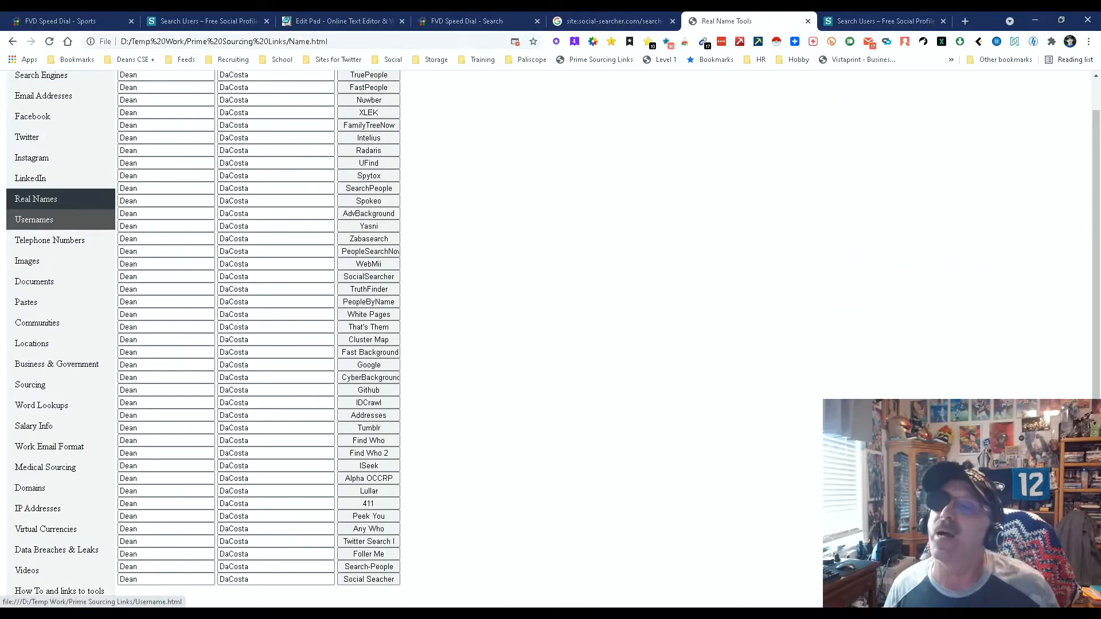
Glance at the Username tools page, then bring back Social Searcher's Dean DaCosta results
click(35, 219)
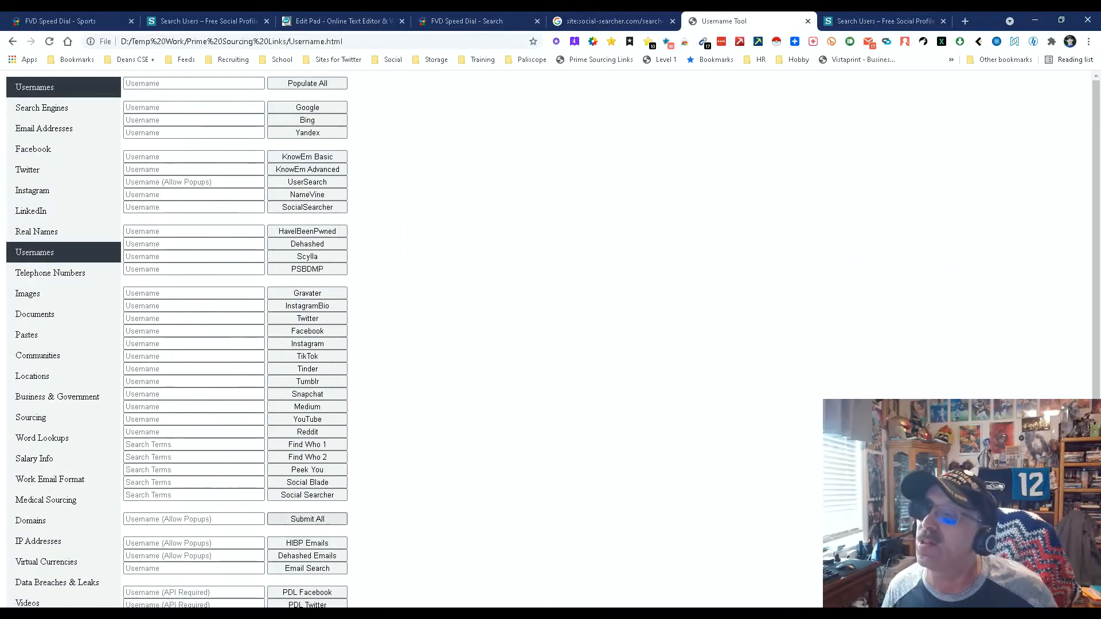
mouse_move(33, 149)
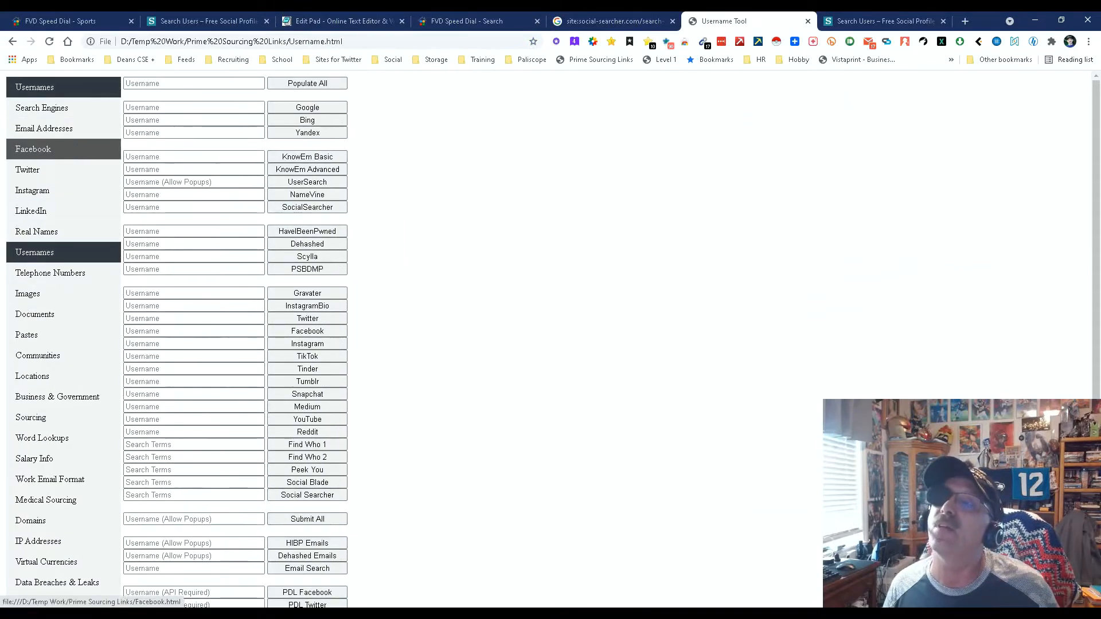
click(44, 127)
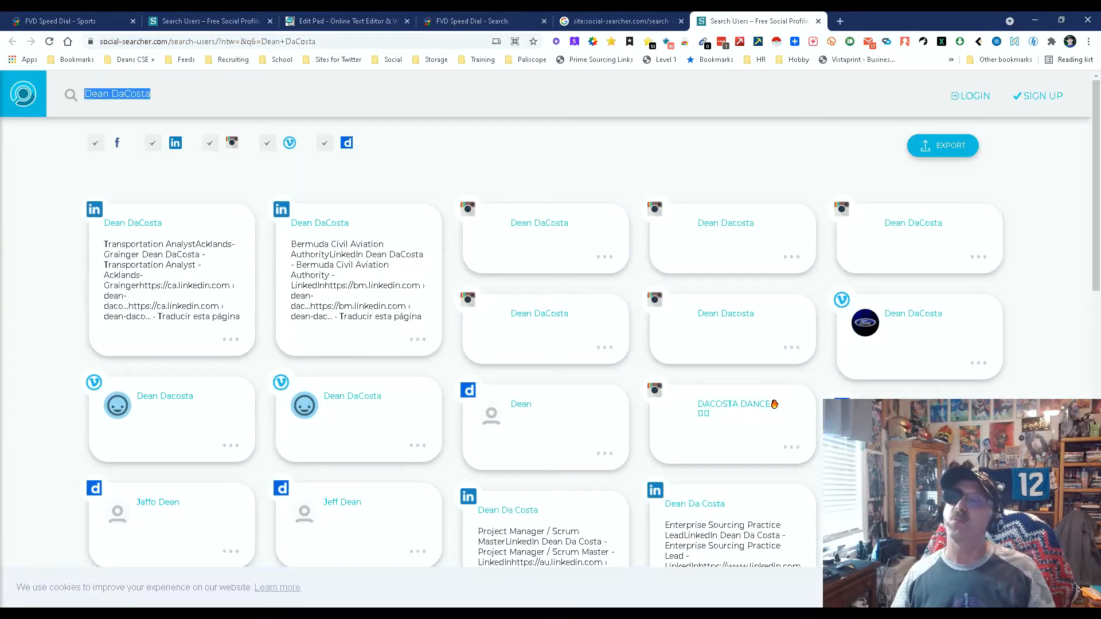
Search Social Searcher for the suggested email address, review the profiles, and close the results tab
text(star)
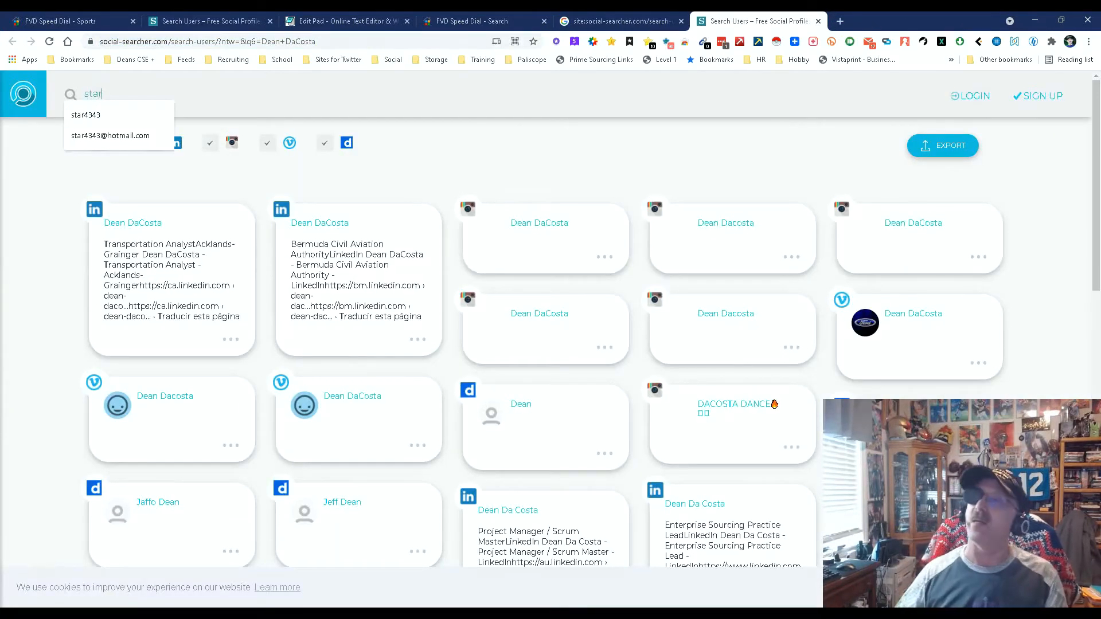
click(110, 135)
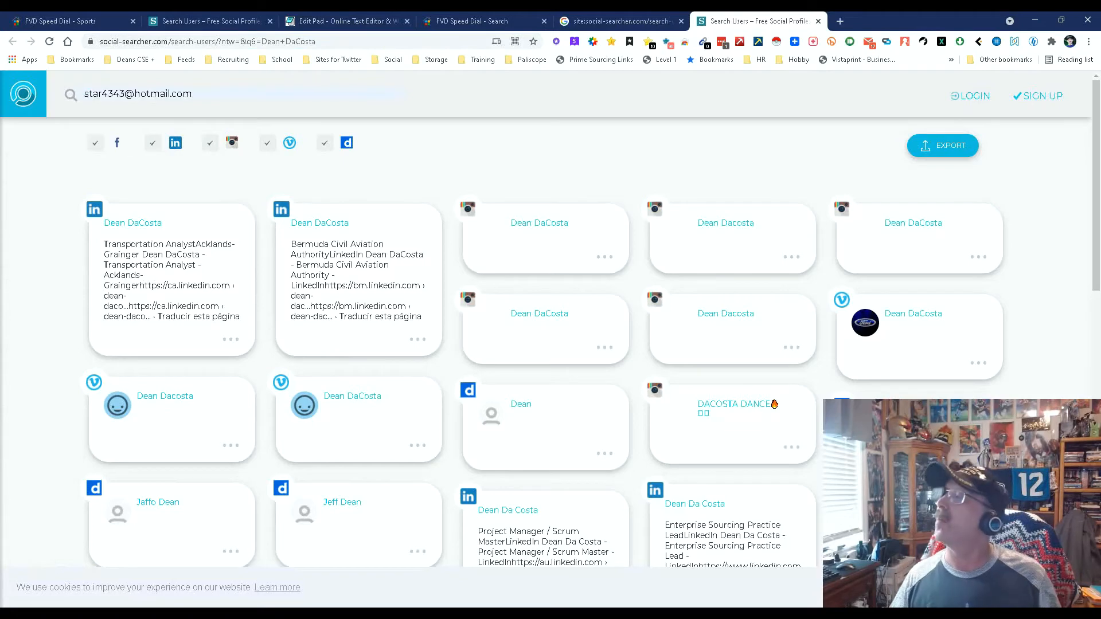
key(Return)
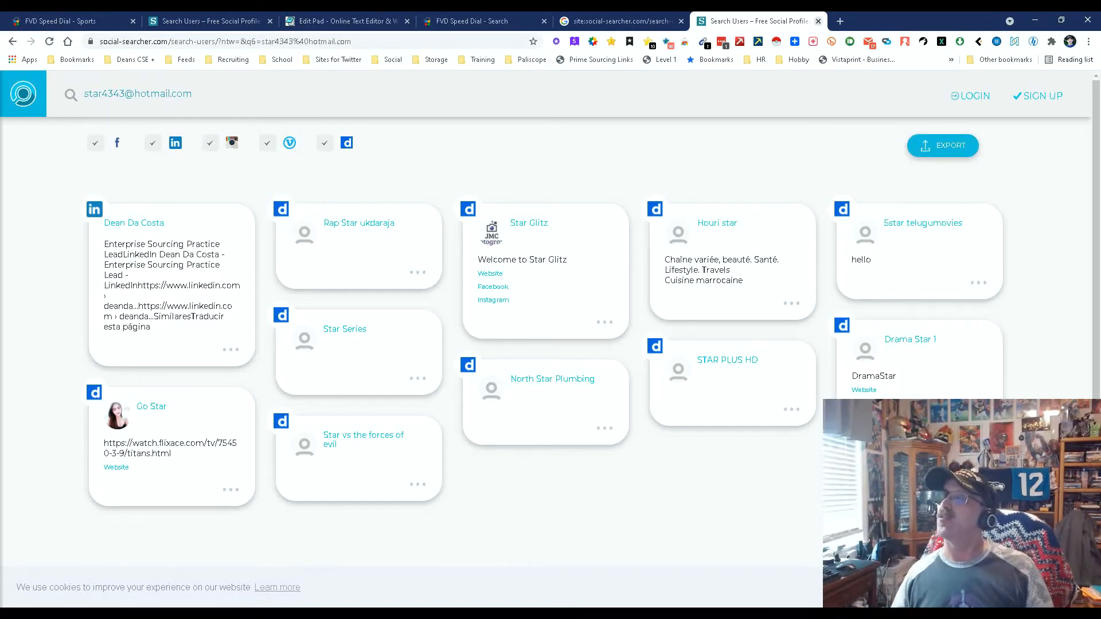
click(618, 20)
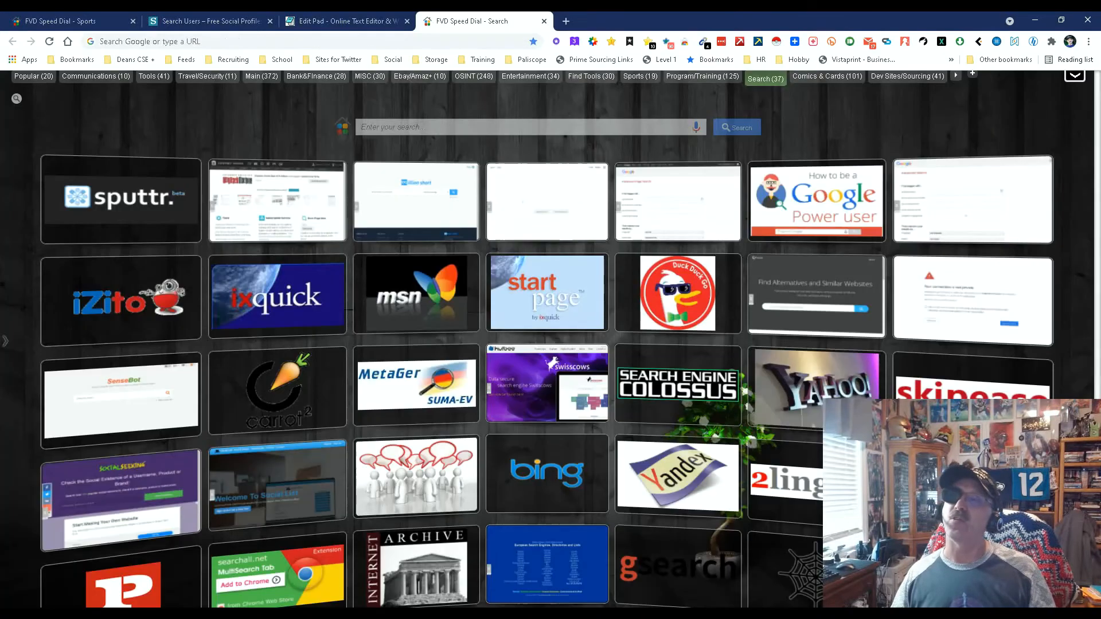
Review the Java Developer profile results down the list and back, then return to the saved URLs in EditPad
click(209, 21)
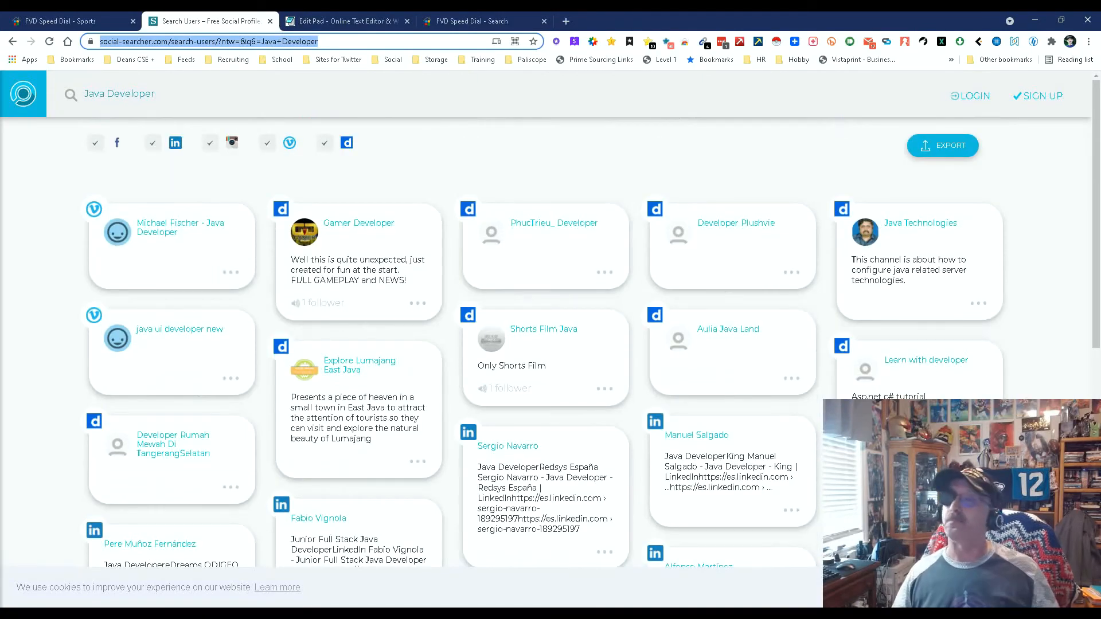
scroll(down, 3)
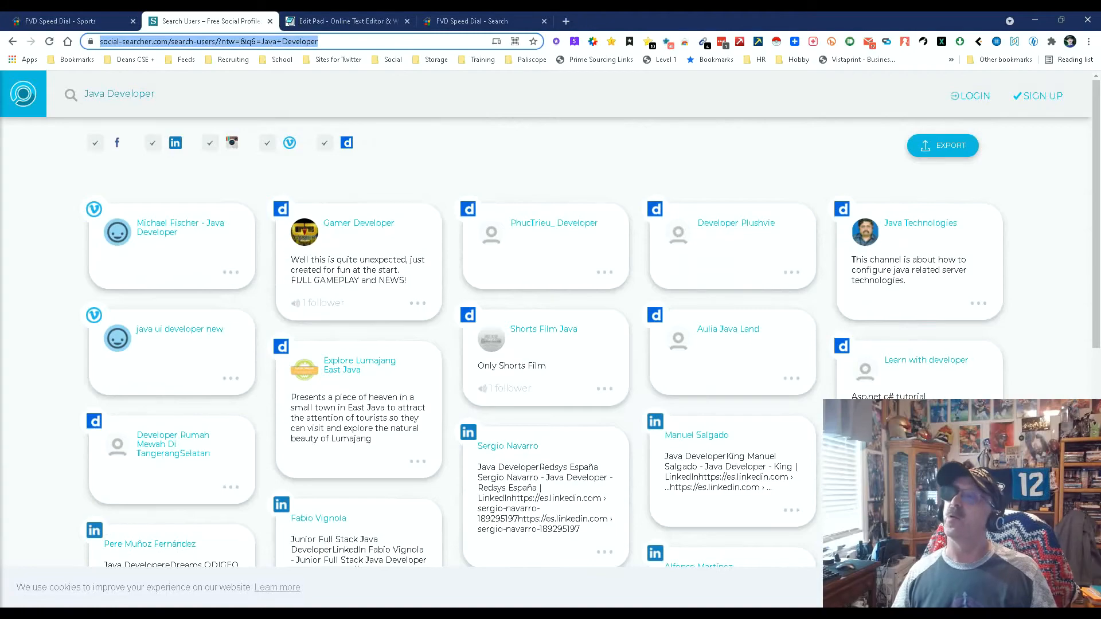
scroll(down, 3)
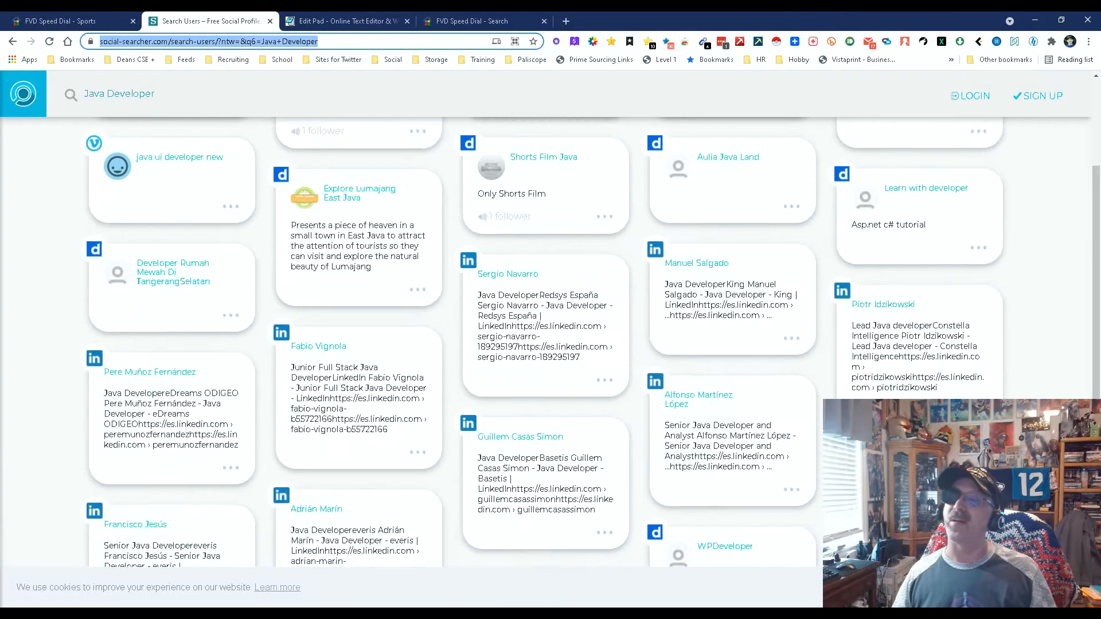
scroll(up, 3)
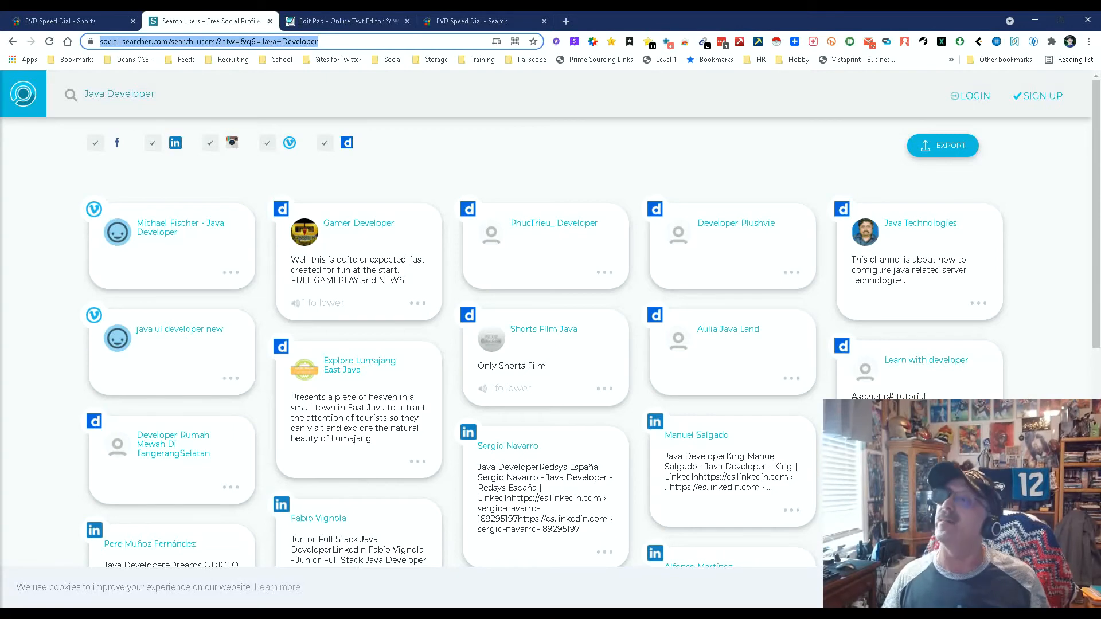
click(344, 21)
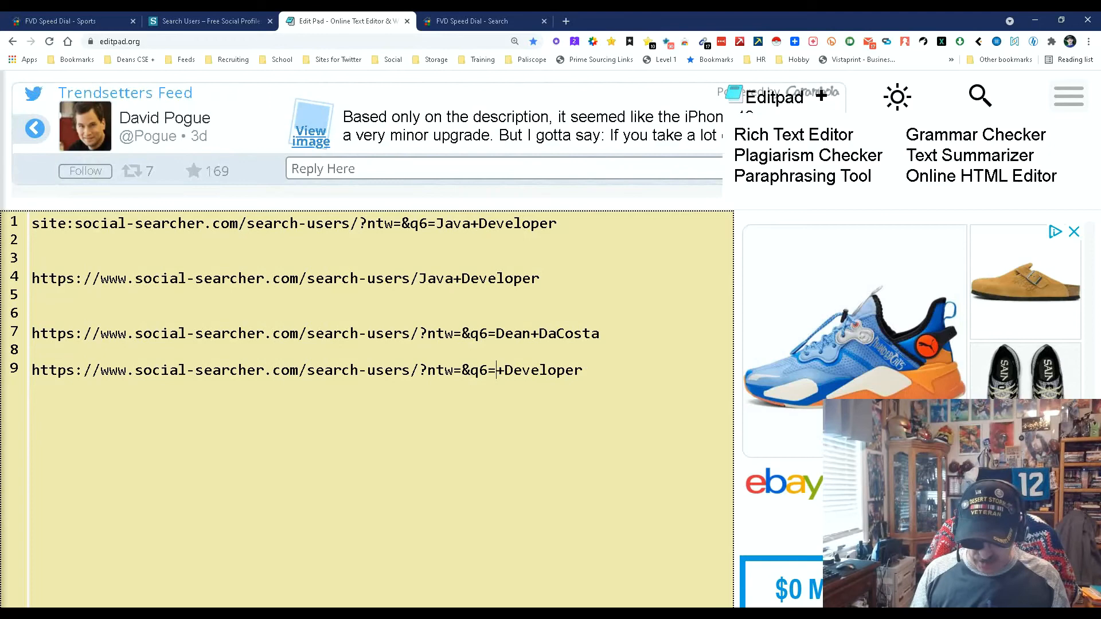
Change the copied URL's query to html+Developer and select the line to copy it for a new search
text(html)
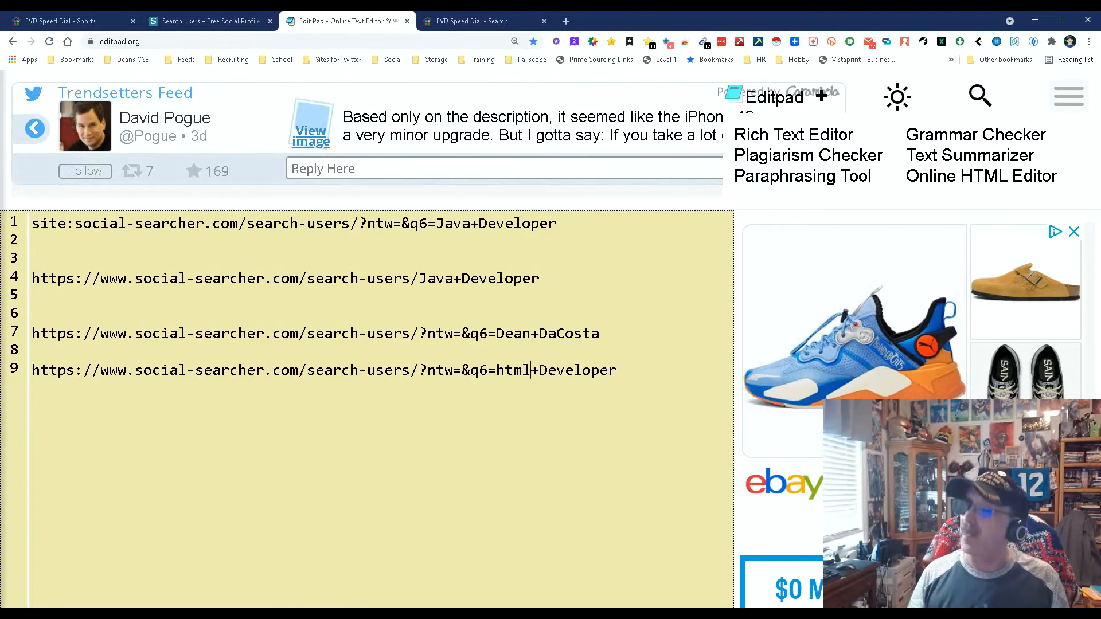
triple_click(323, 370)
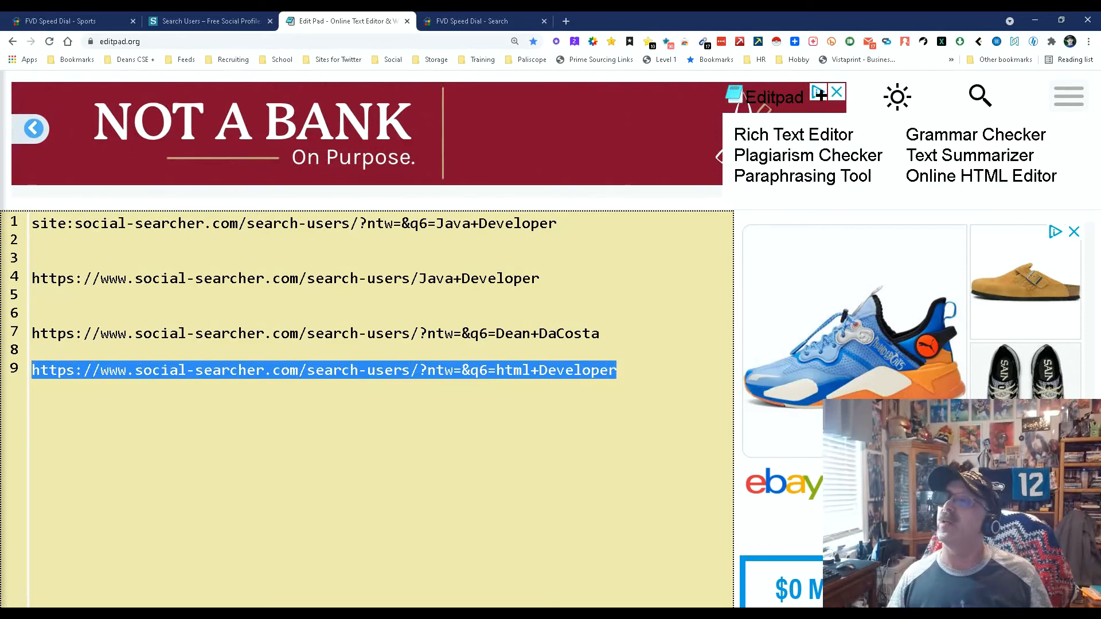
click(482, 21)
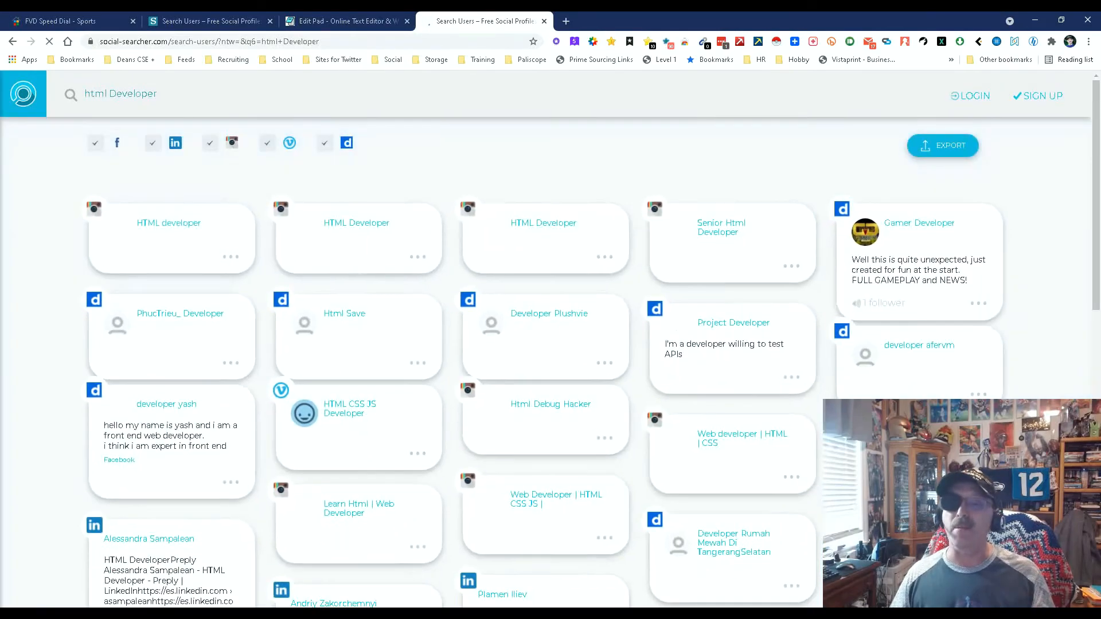
Look through the HTML Developer LinkedIn profiles, then return to the html+Developer URL in EditPad
scroll(down, 3)
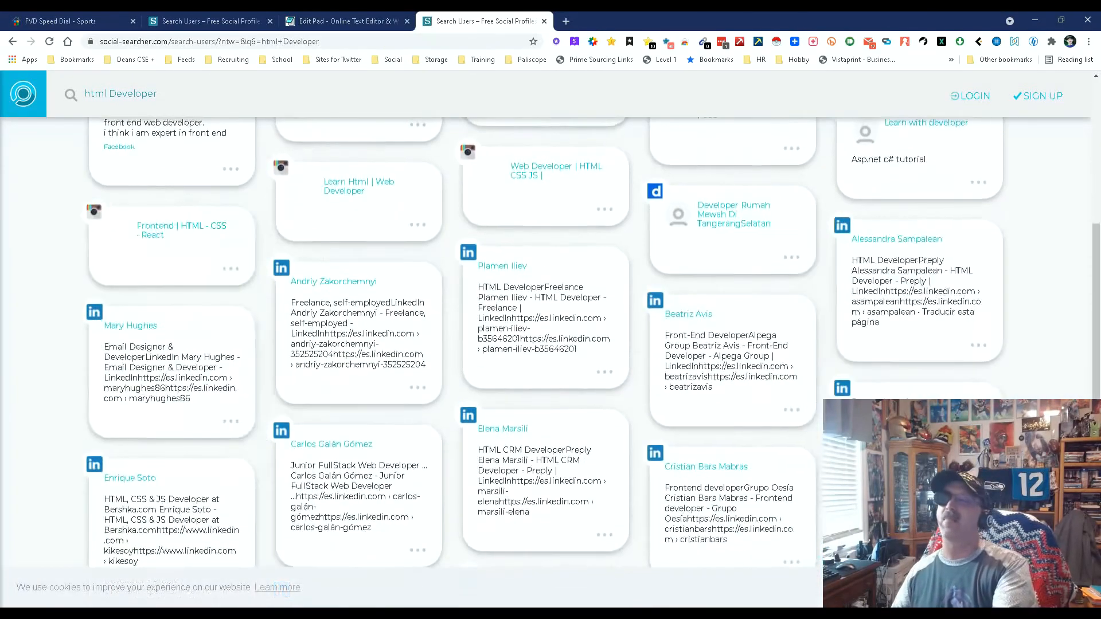
click(346, 21)
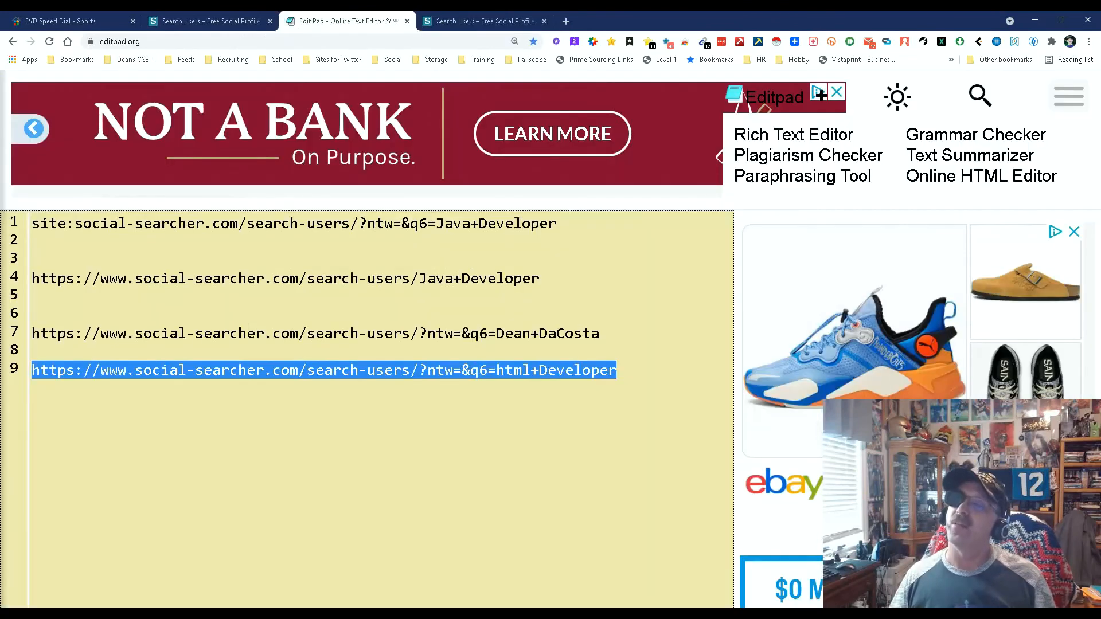